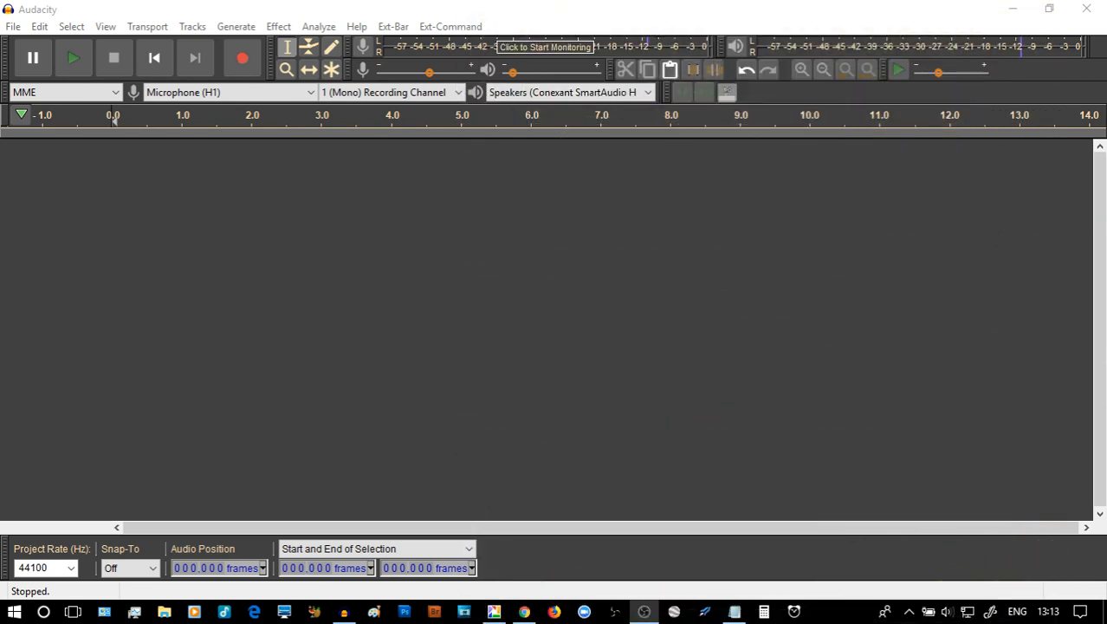
mouse_move(295, 253)
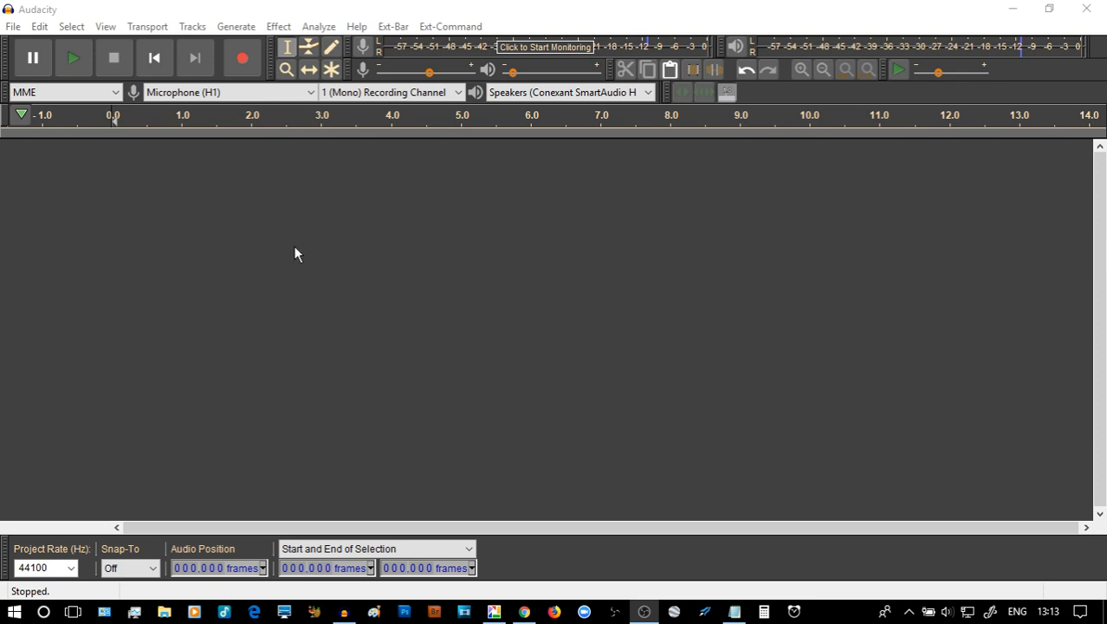
mouse_move(127, 187)
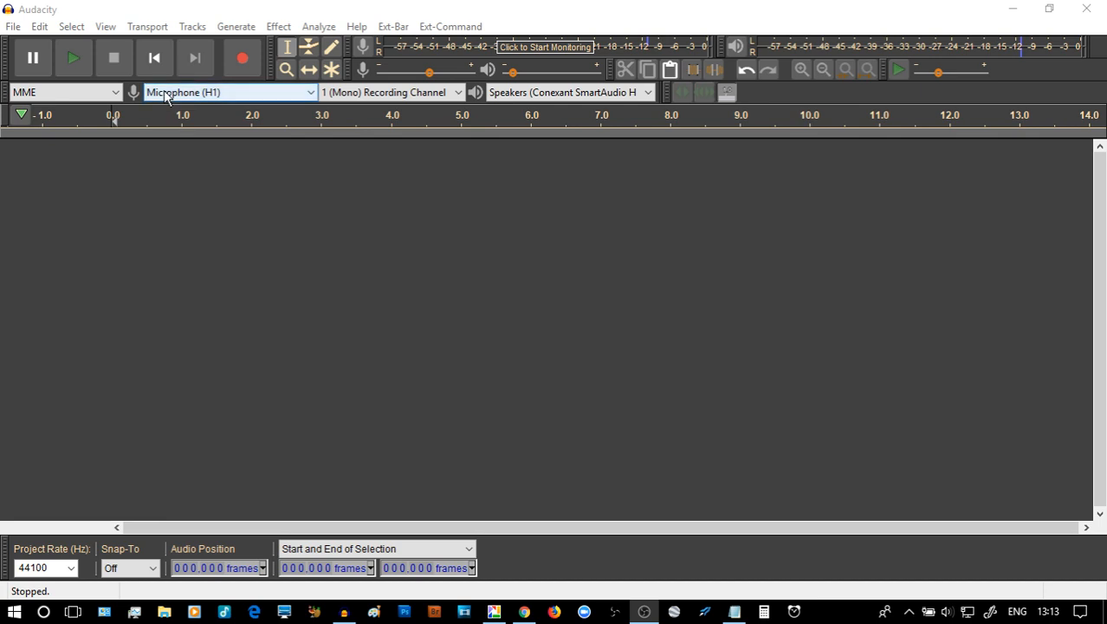
mouse_move(243, 59)
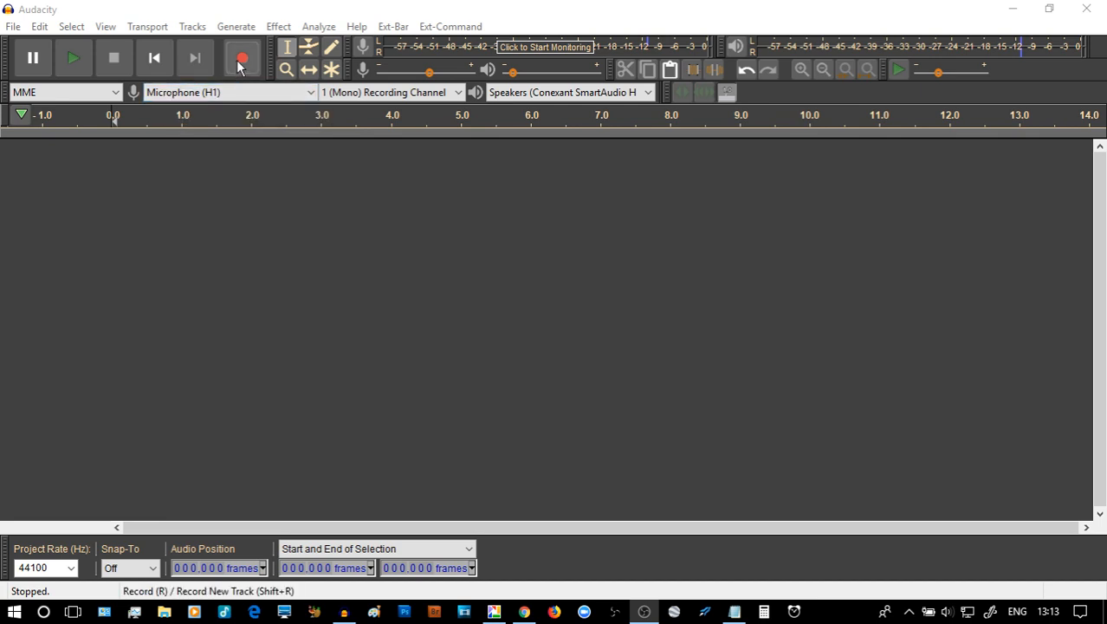
mouse_move(243, 59)
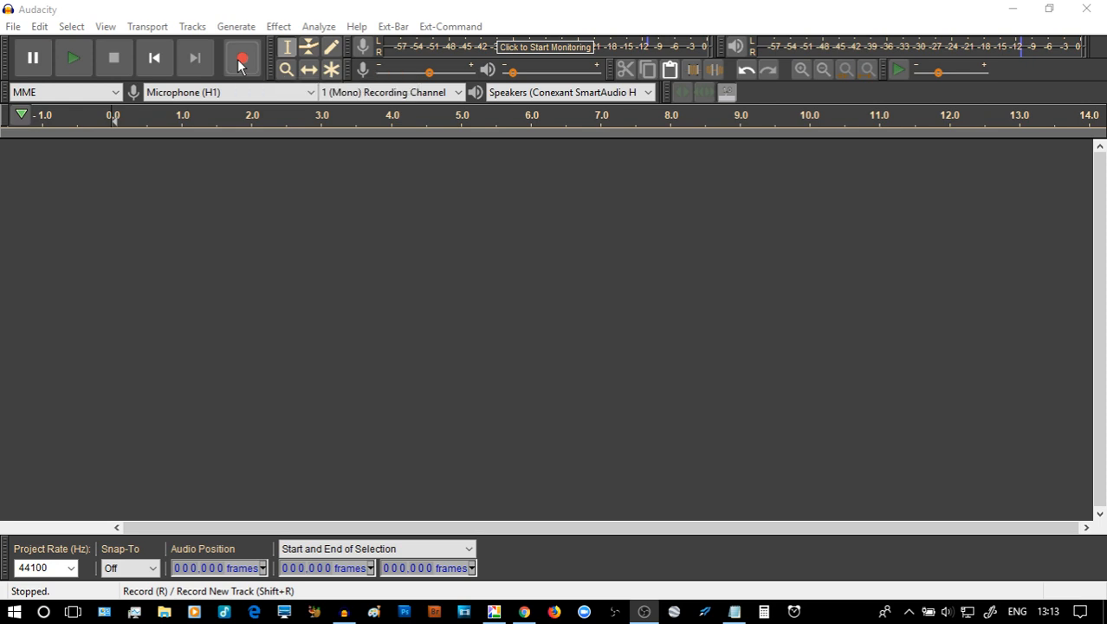
- Record the spoken 'Jack and Jill' rhyme as a roughly nine-second mono track
left_click(242, 57)
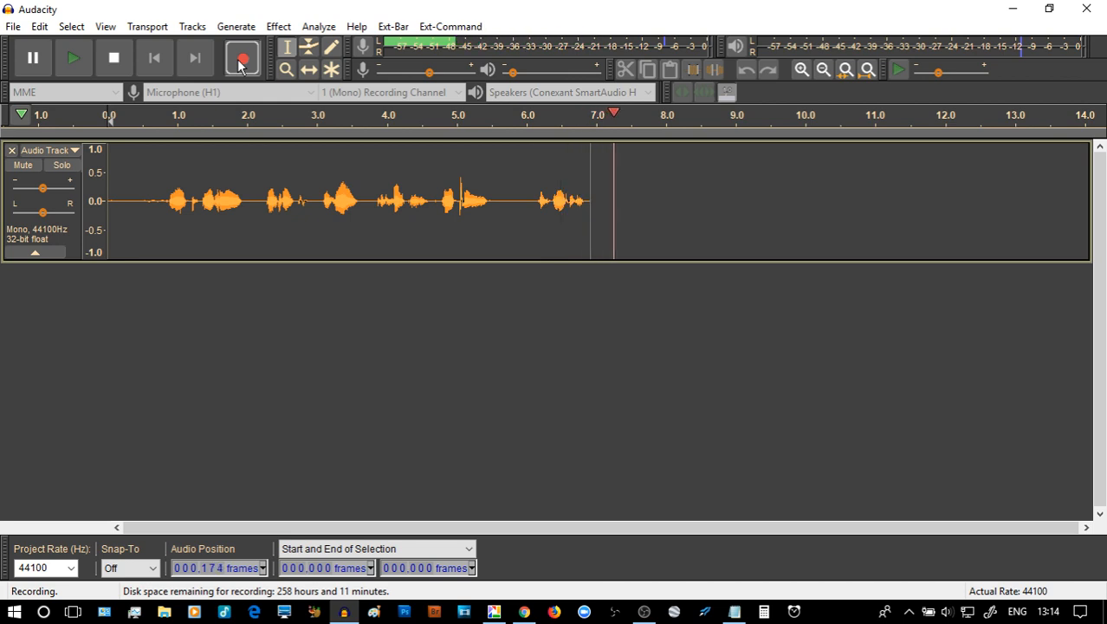
left_click(114, 59)
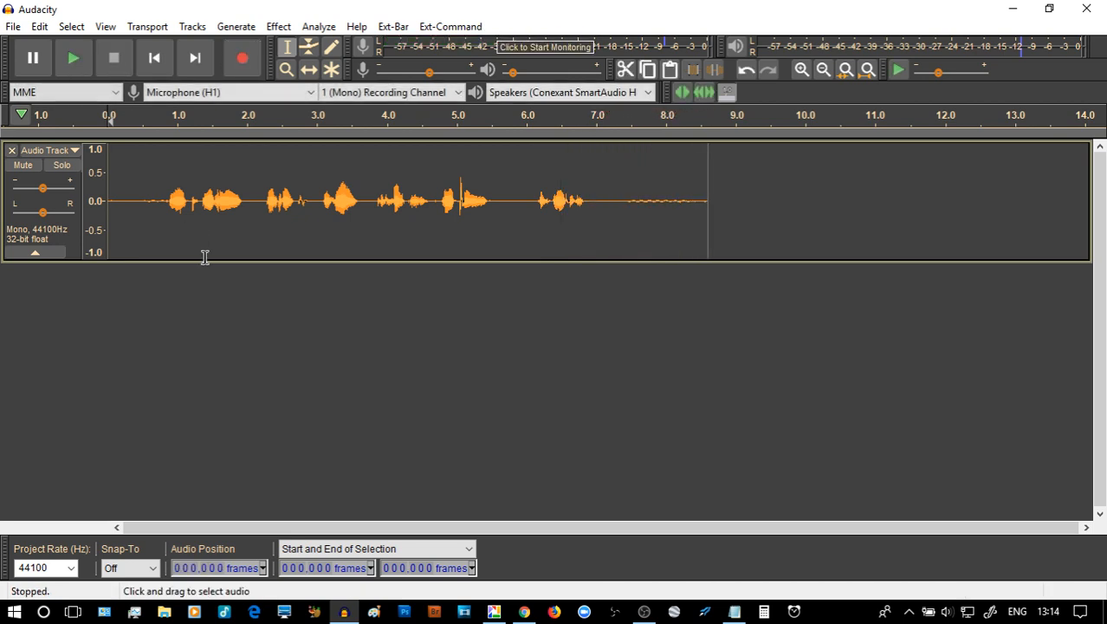
mouse_move(551, 184)
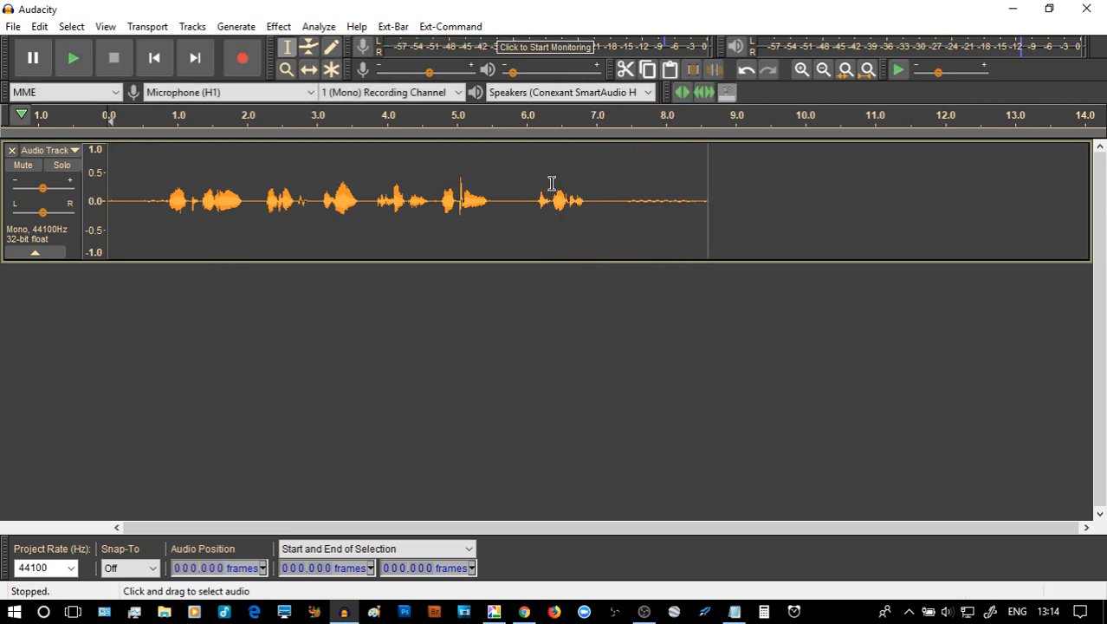
- Trim the silent tail so the clip ends near 7.3 s and fit it to the window
left_click_drag(615, 199, 707, 200)
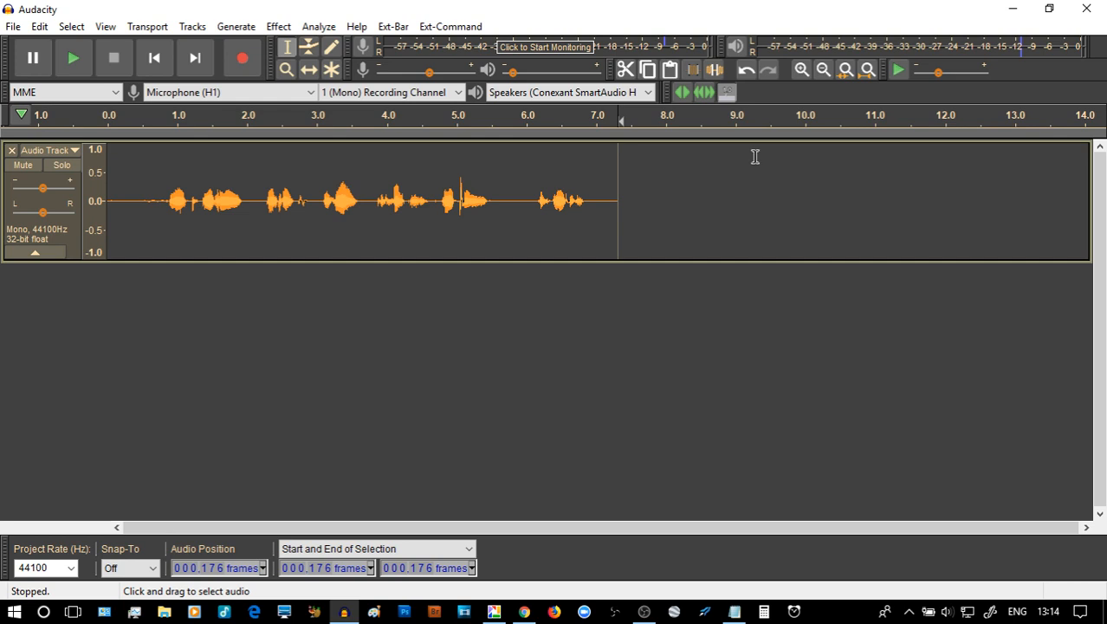
mouse_move(869, 69)
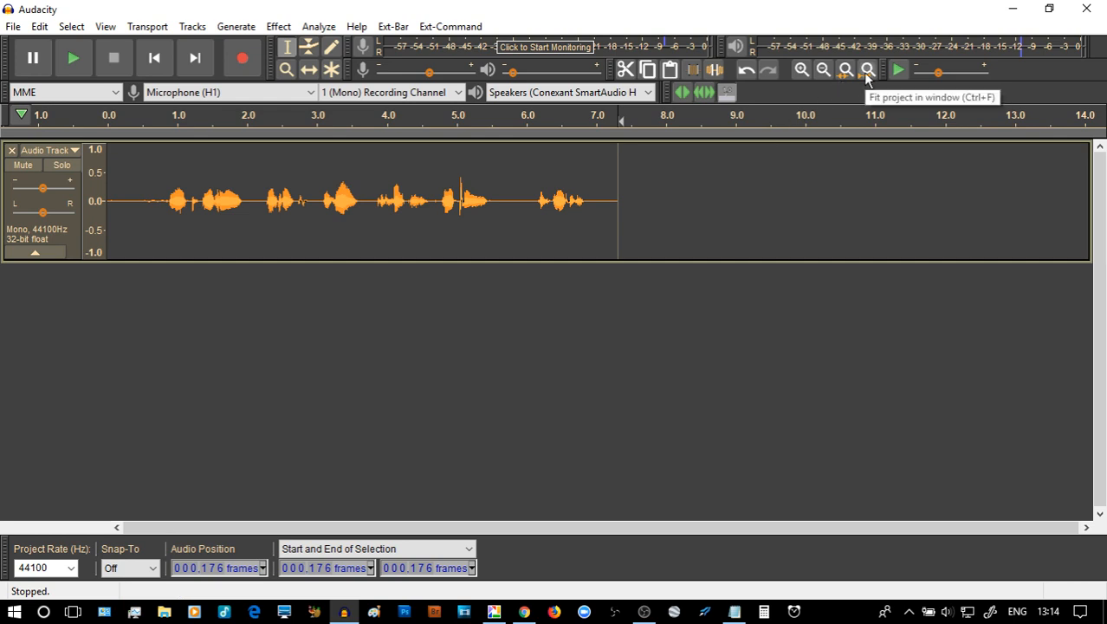
left_click(846, 69)
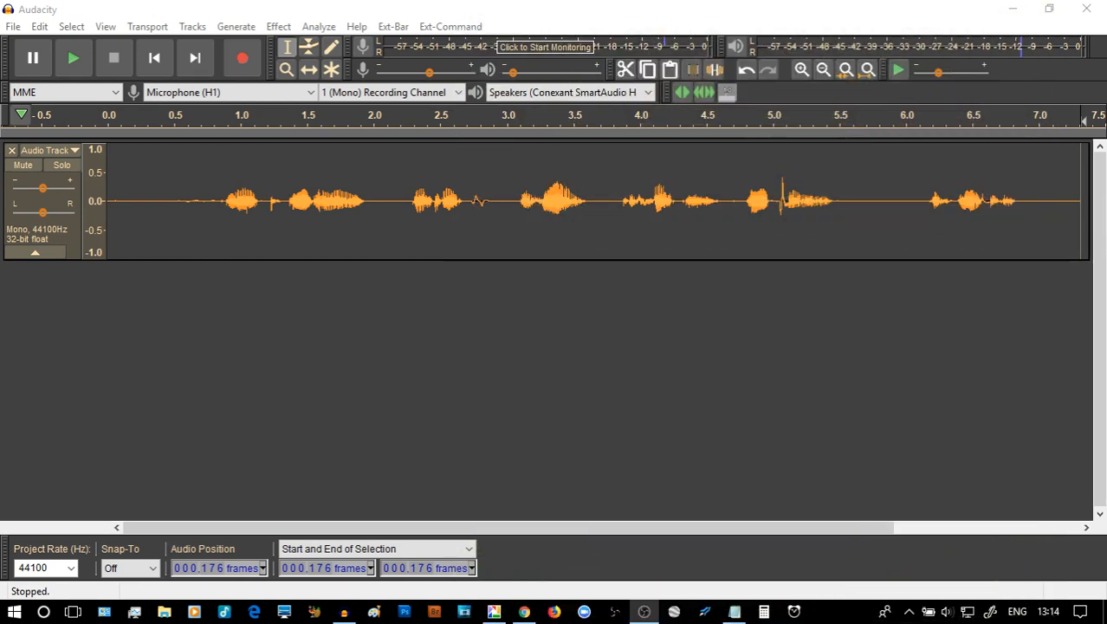
- Enlarge the audio track's height and play the trimmed recording back once
left_click_drag(505, 260, 506, 315)
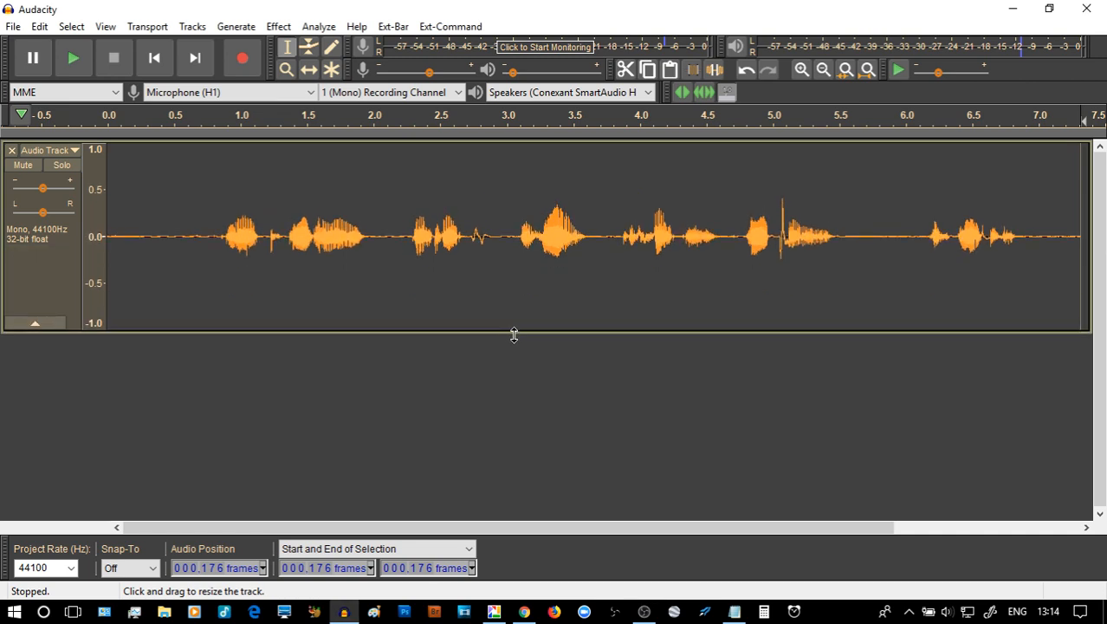
mouse_move(131, 277)
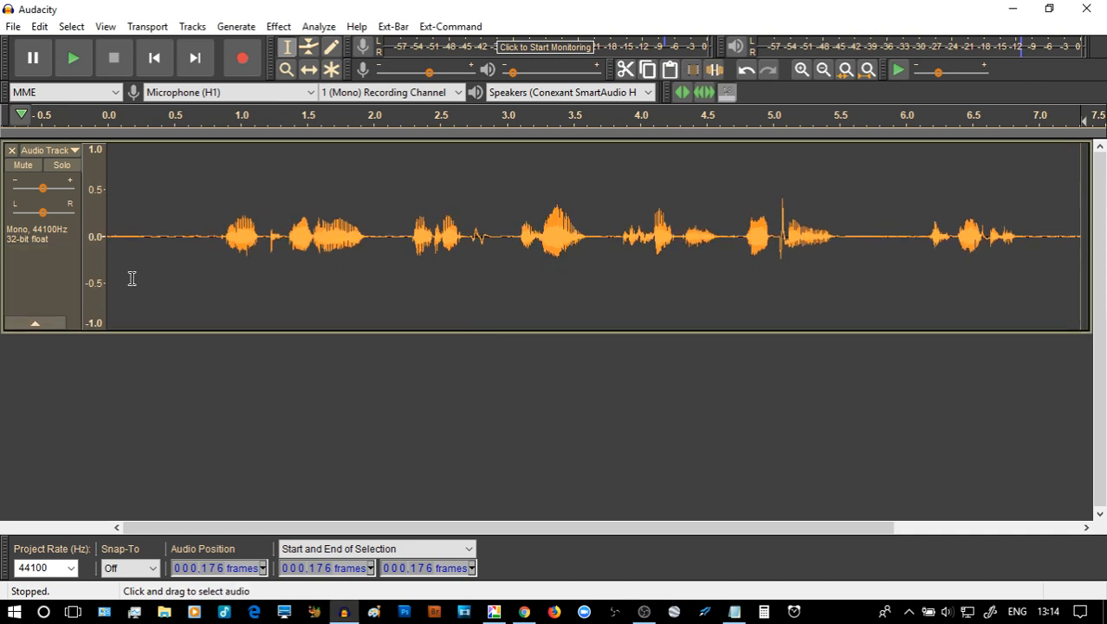
mouse_move(156, 59)
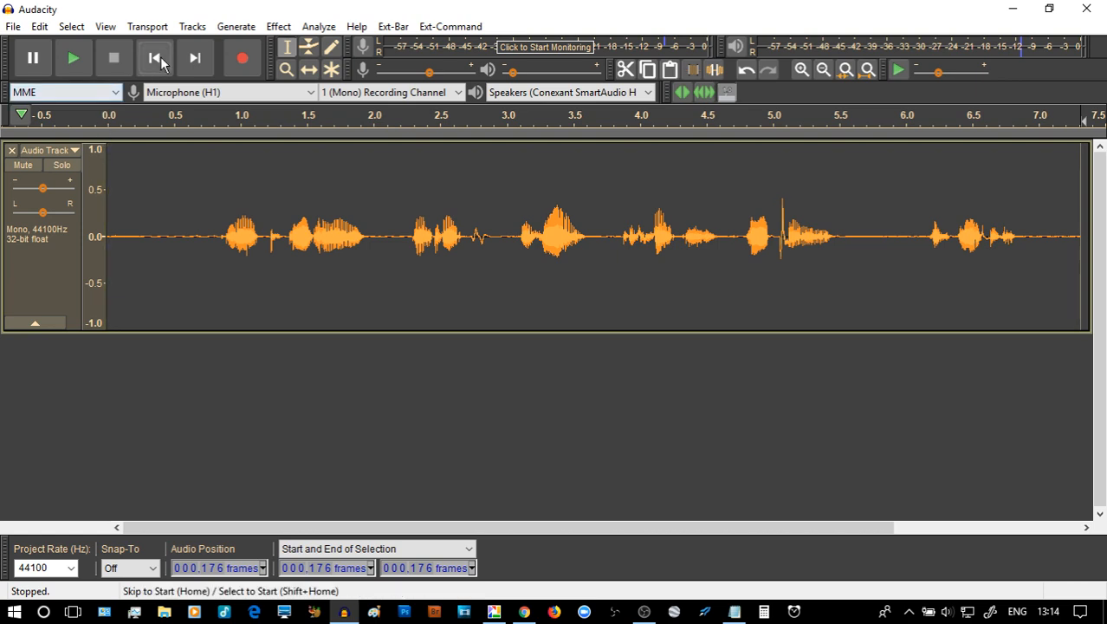
left_click(73, 59)
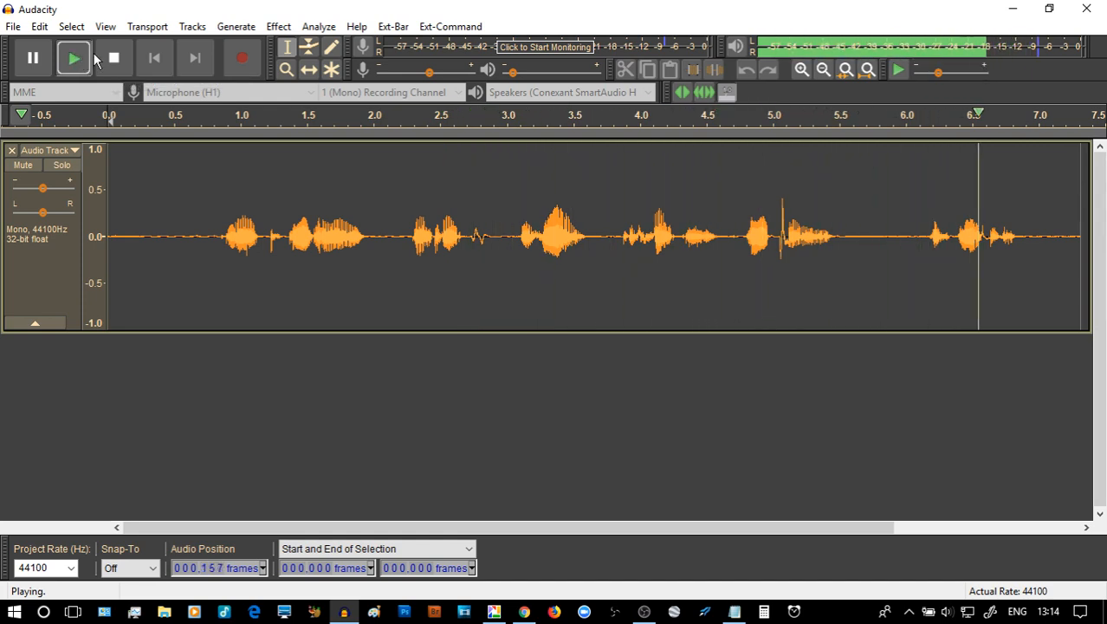
left_click(118, 59)
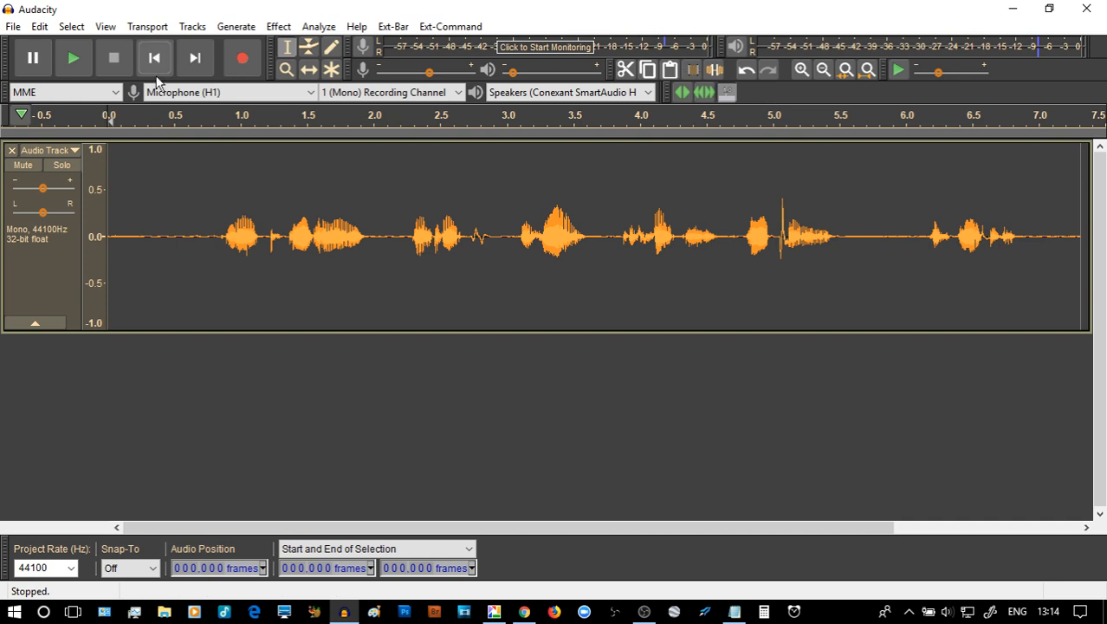
mouse_move(147, 344)
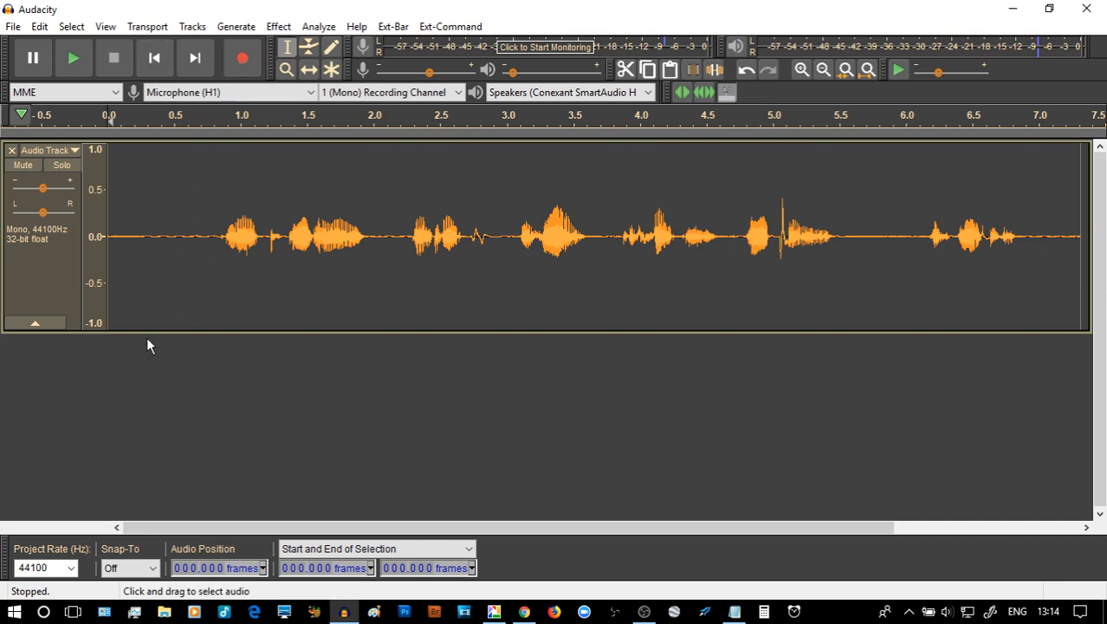
mouse_move(252, 388)
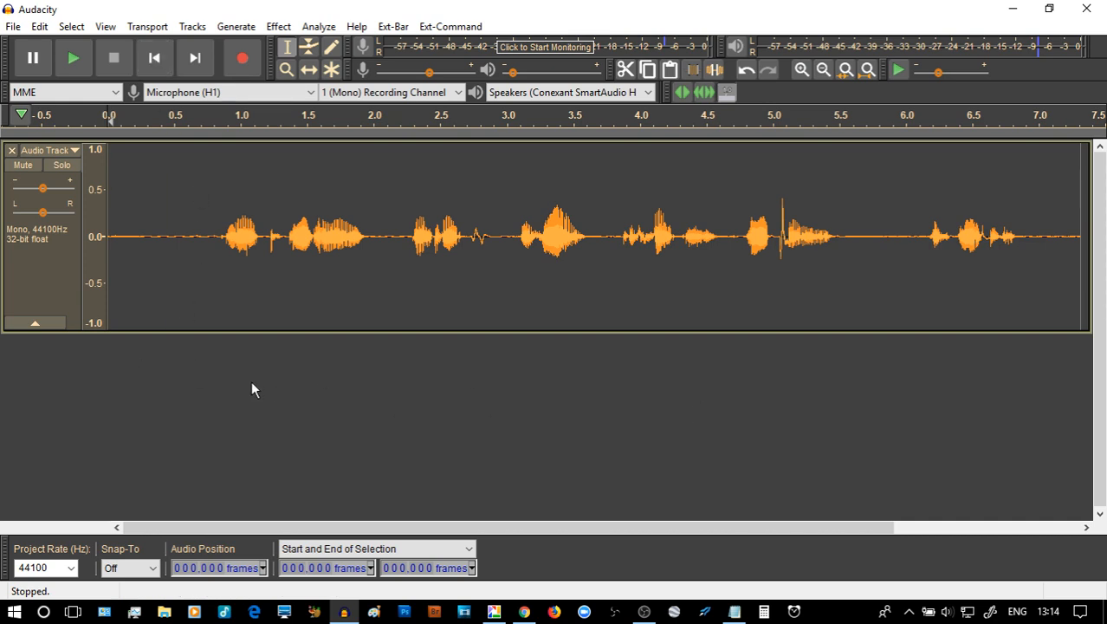
mouse_move(170, 80)
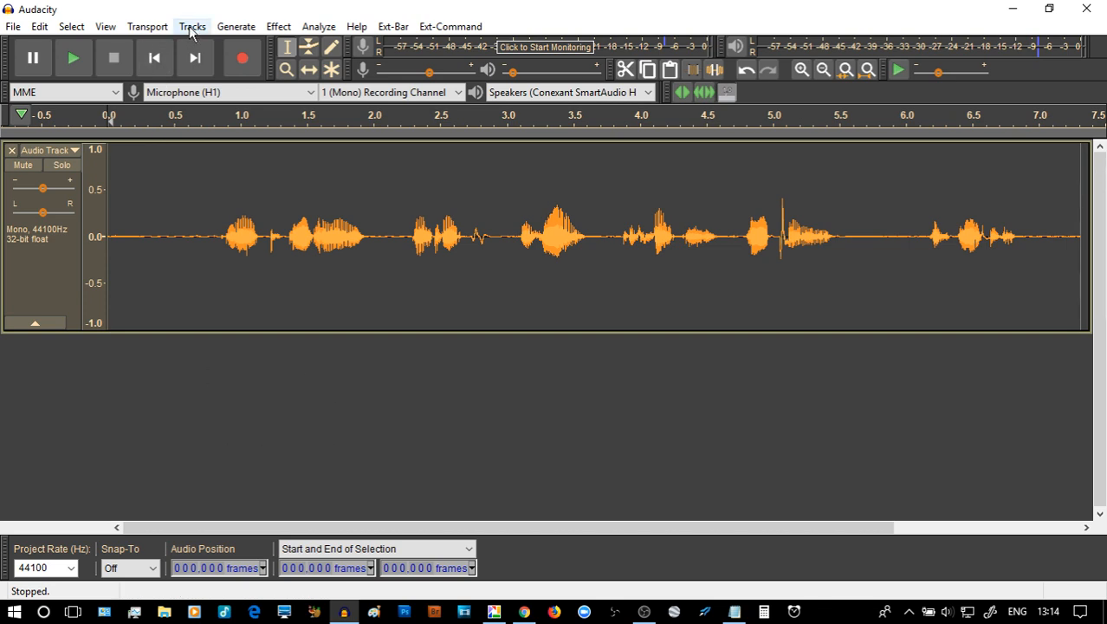
- Add an empty label track beneath the speech track via Tracks > Add New
left_click(193, 26)
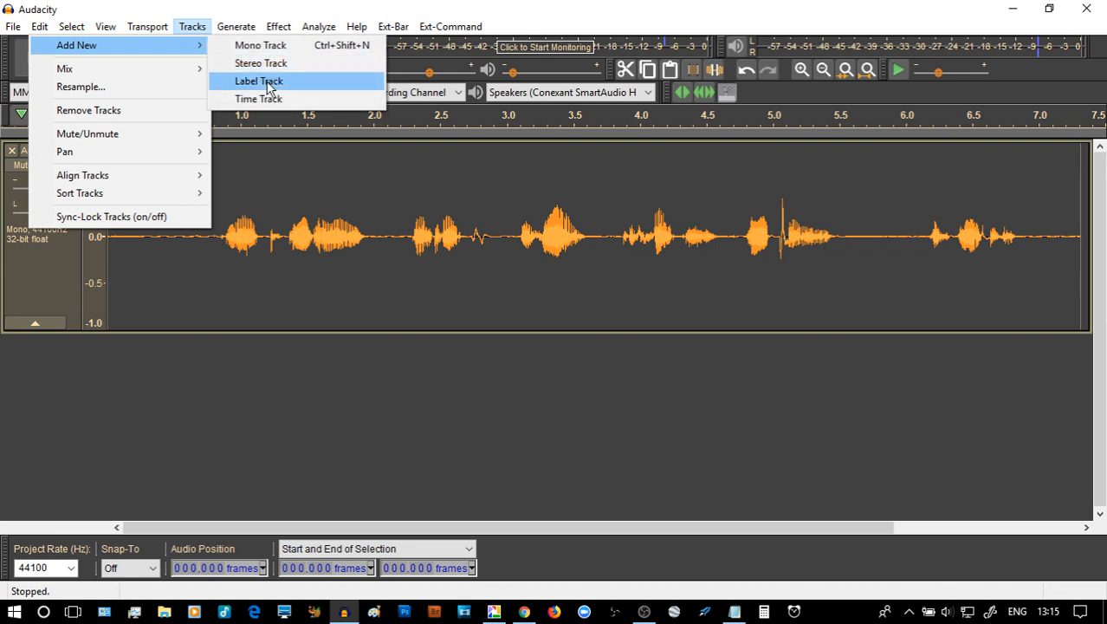
left_click(258, 82)
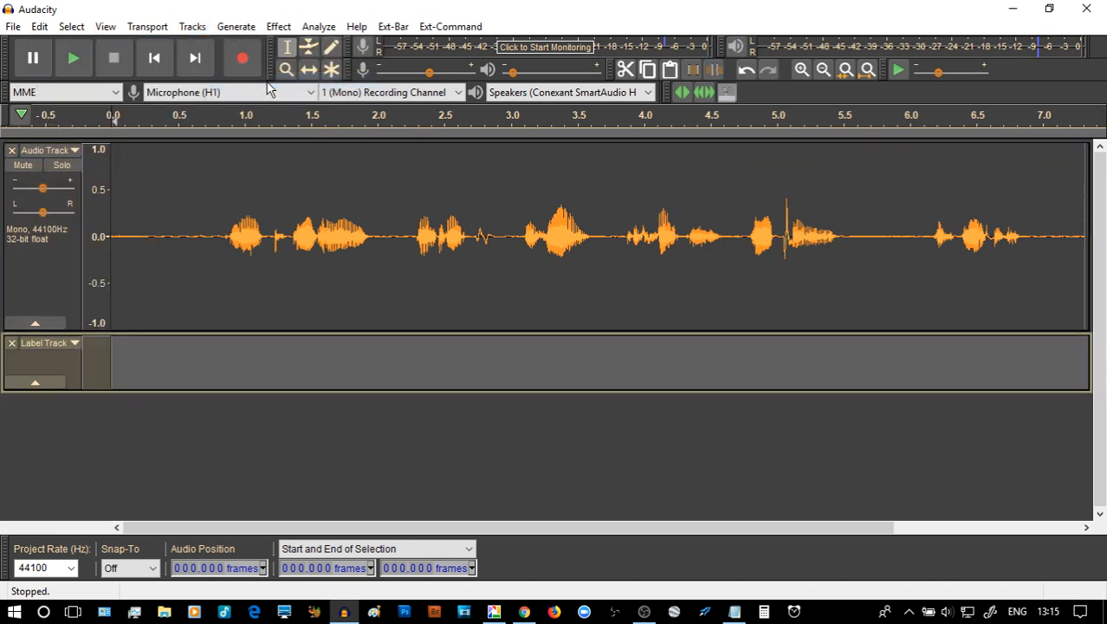
mouse_move(281, 390)
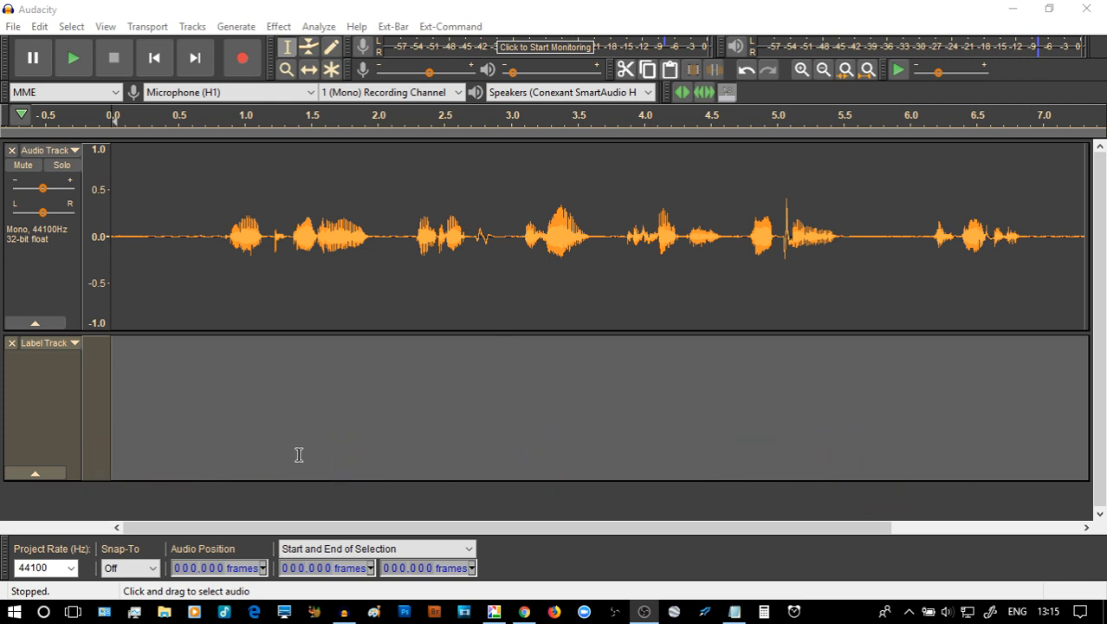
mouse_move(125, 277)
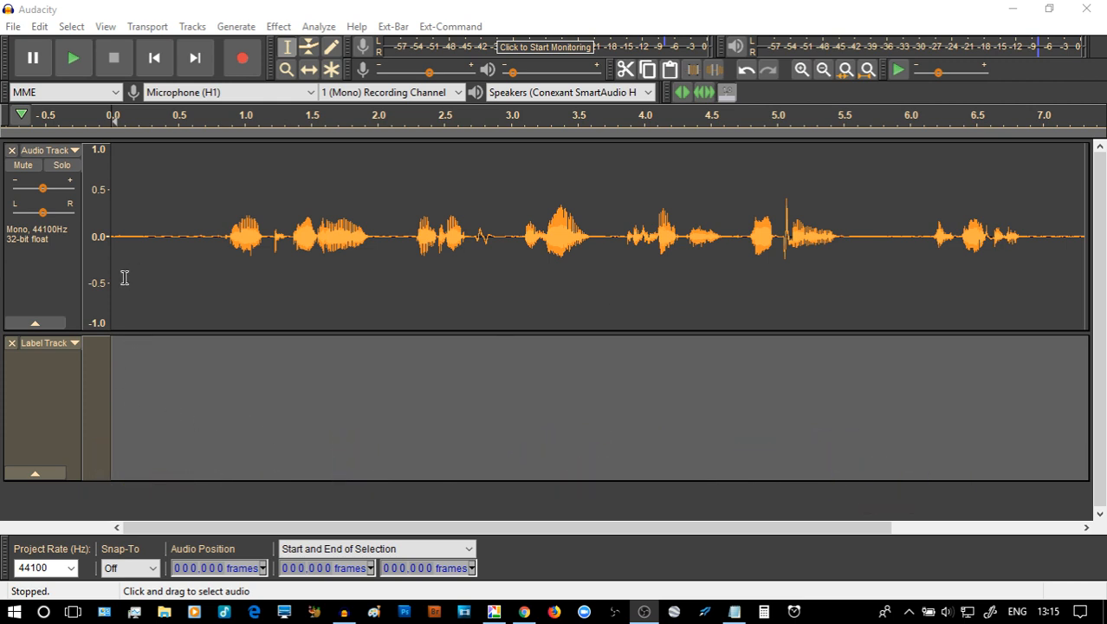
- Create a label reading 'Jack' near the start of the rhyme at about 0.9 s
left_click(71, 59)
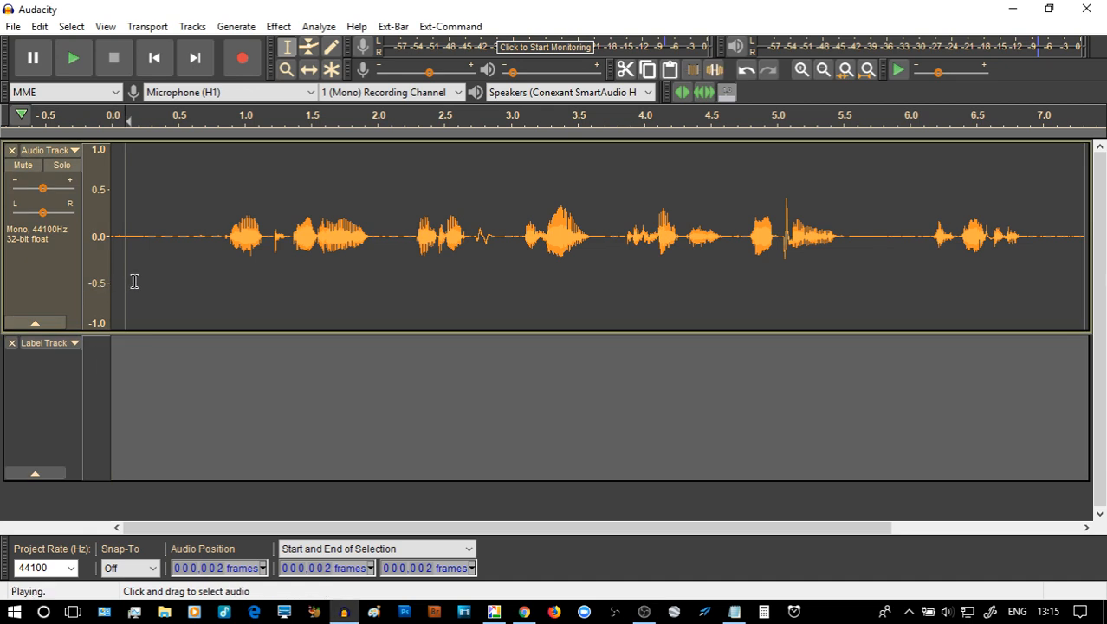
left_click(115, 59)
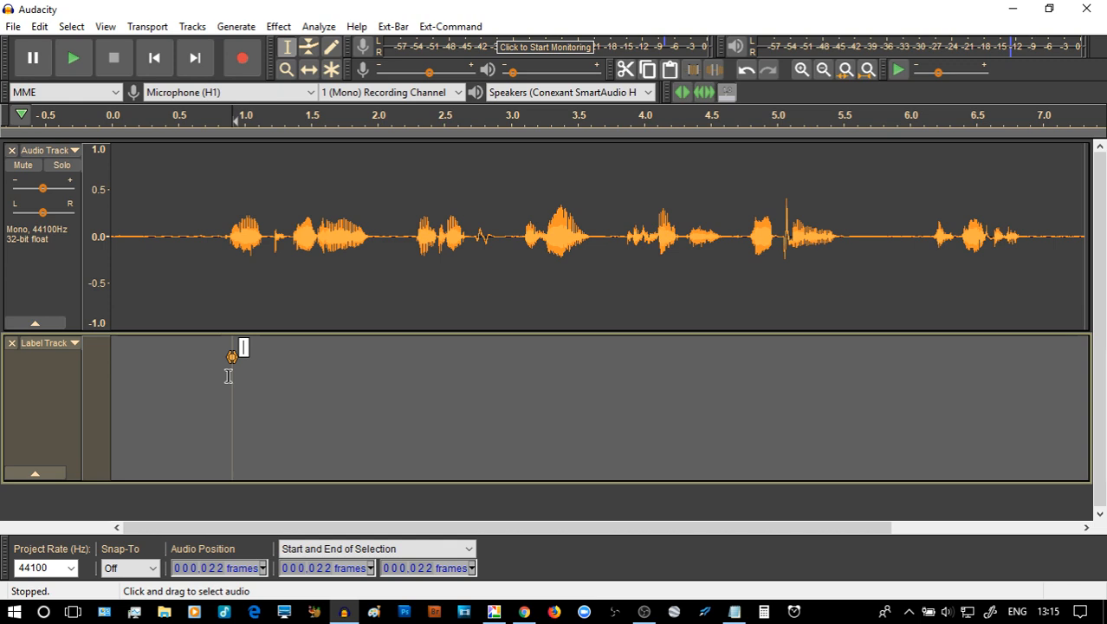
type("Jack")
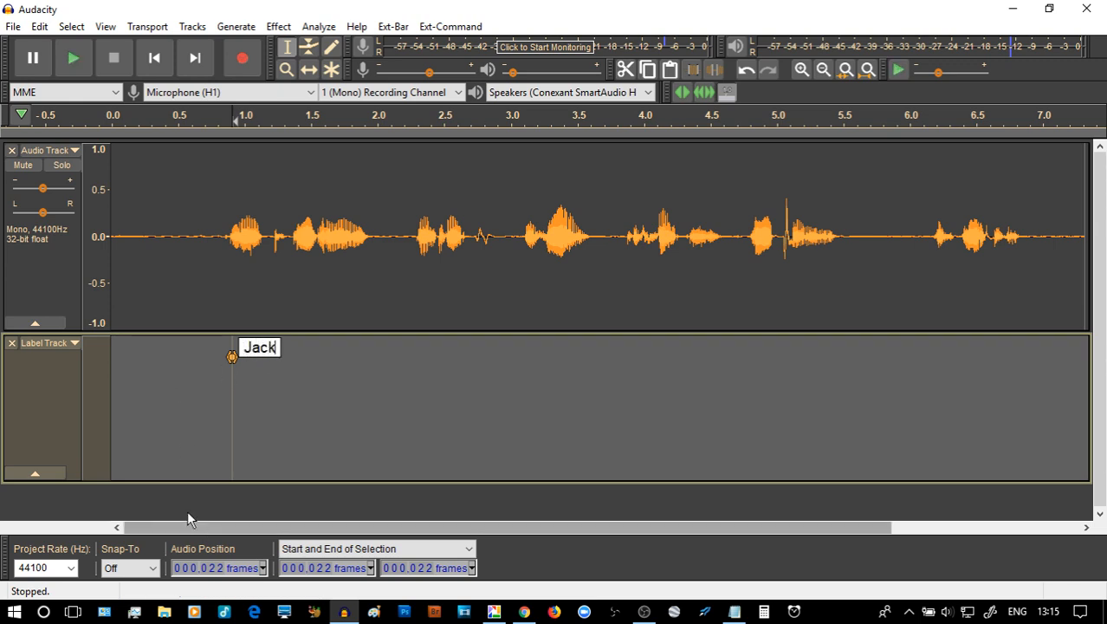
left_click(232, 241)
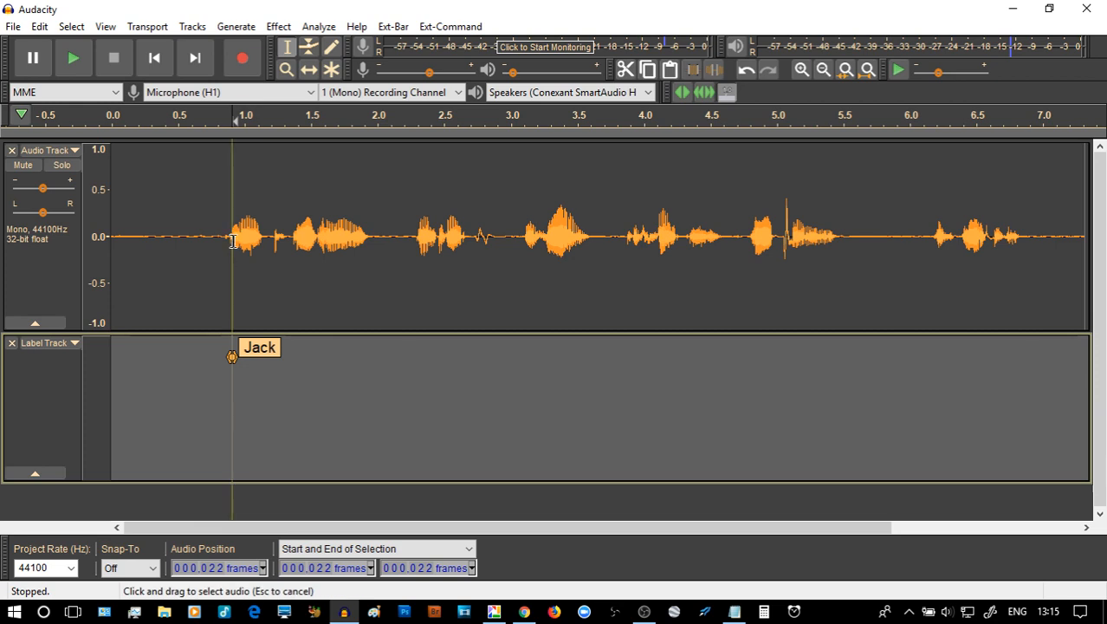
- Test selections in the waveform, clear them, and mark the word spanning 3.0–3.5 s
left_click_drag(232, 234, 263, 233)
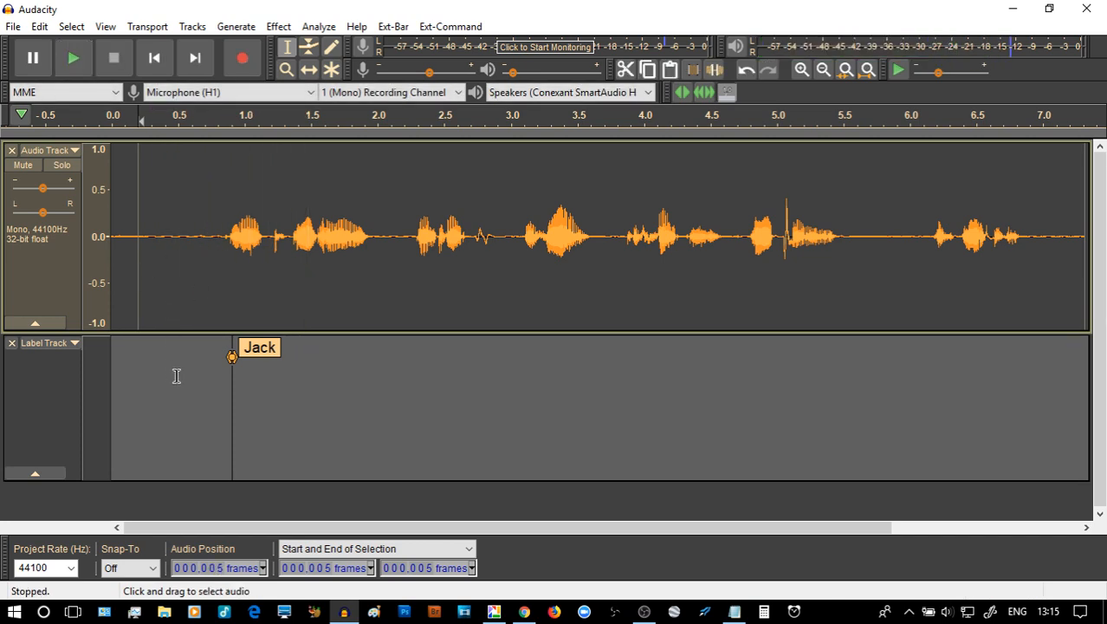
mouse_move(161, 279)
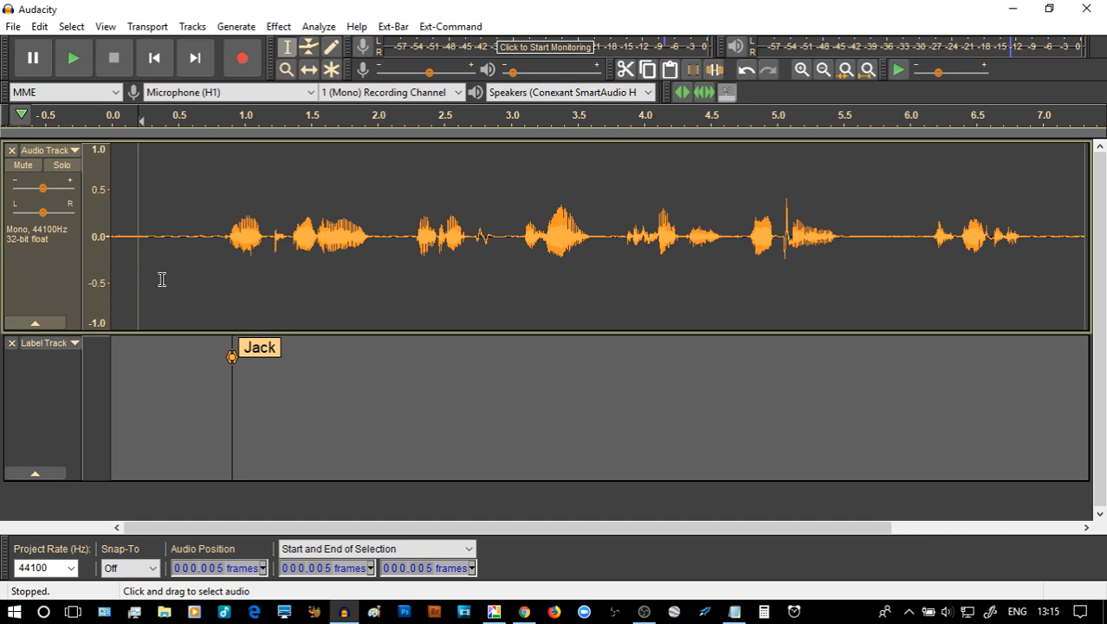
left_click(426, 234)
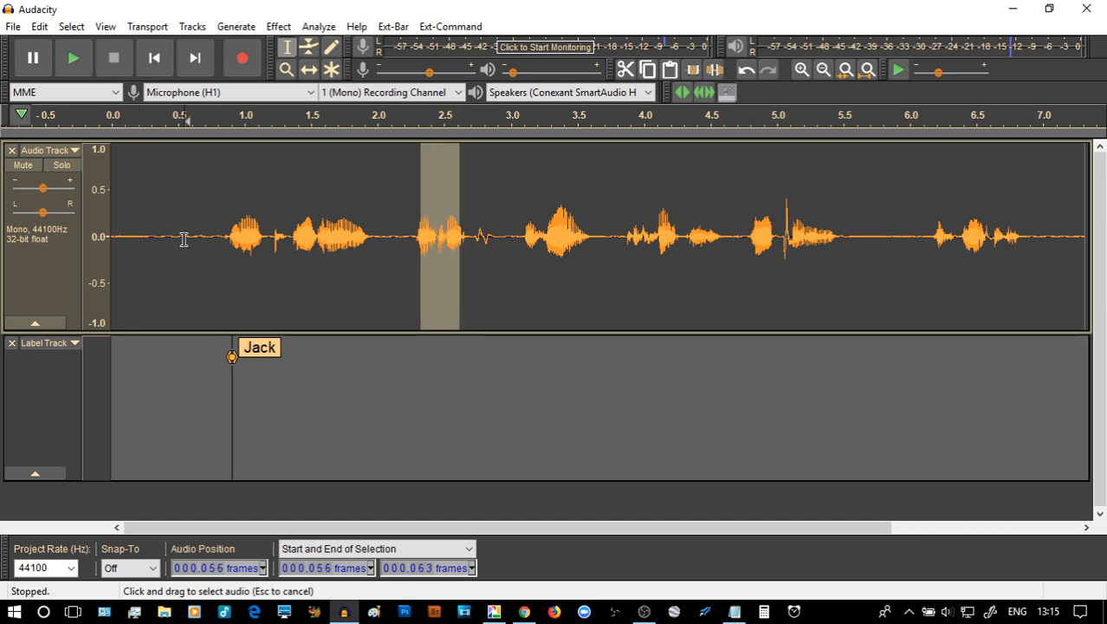
left_click(71, 58)
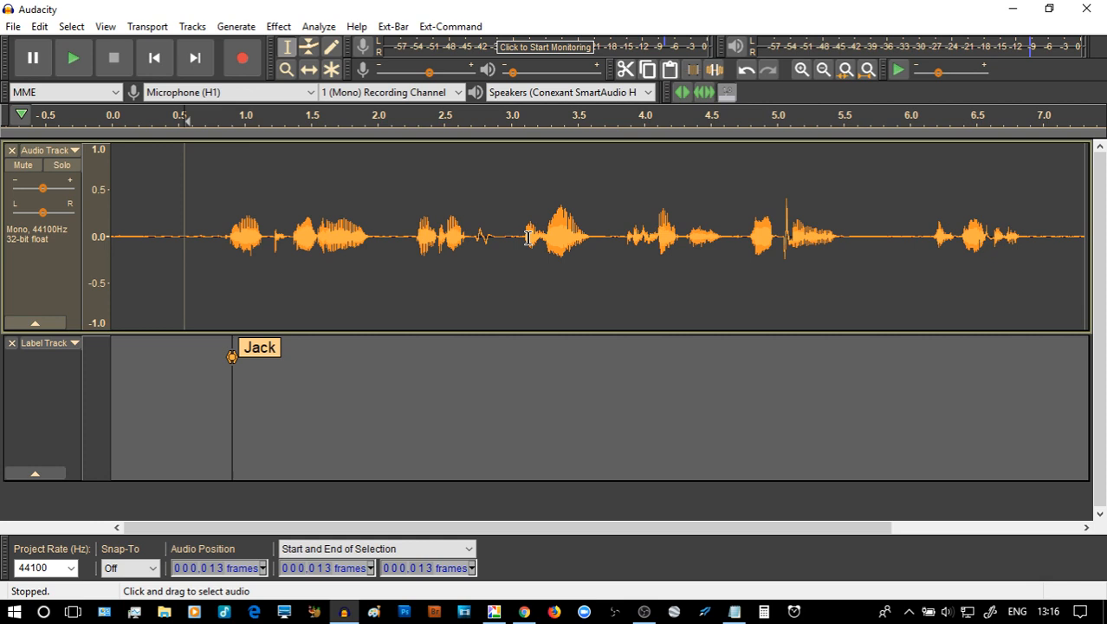
left_click_drag(526, 240, 582, 239)
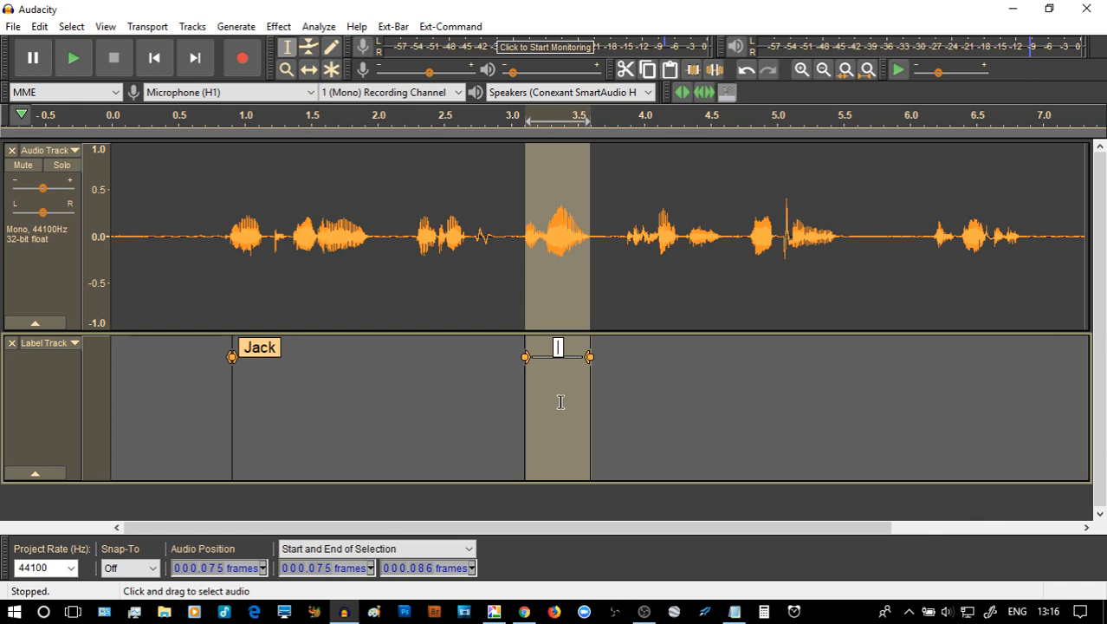
- Name the 3.0–3.5 s label 'the hill'
type("the hi")
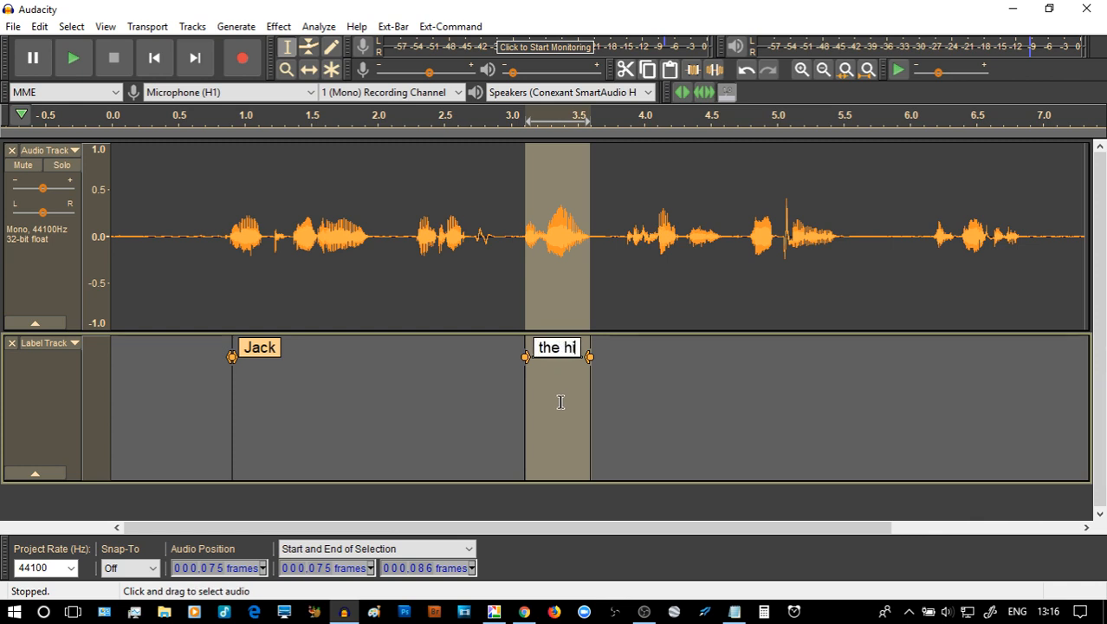
type("ll")
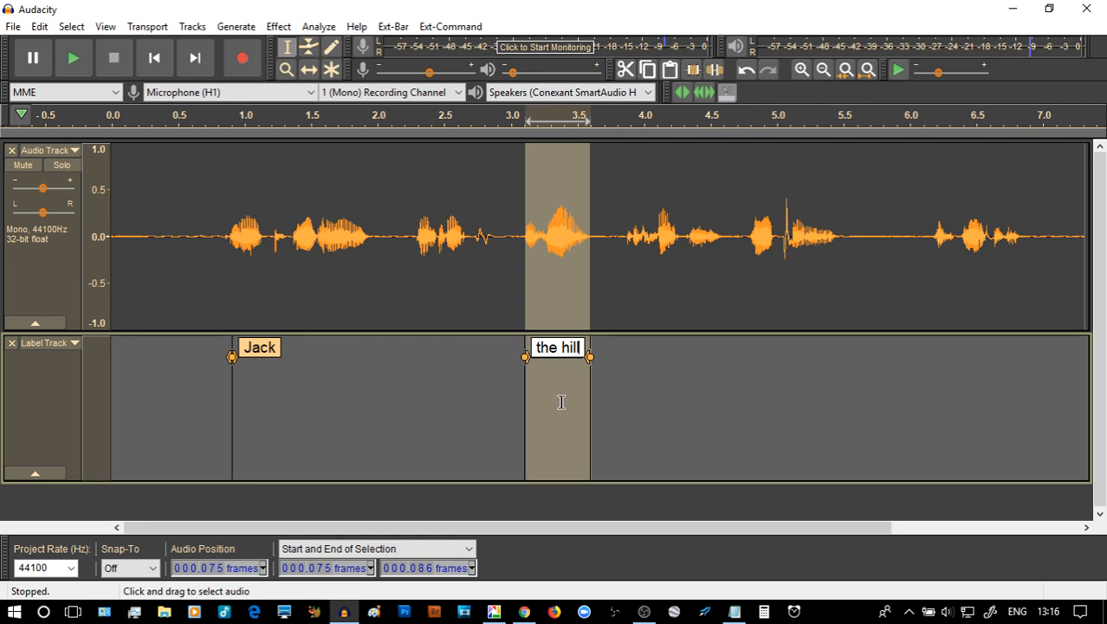
mouse_move(170, 406)
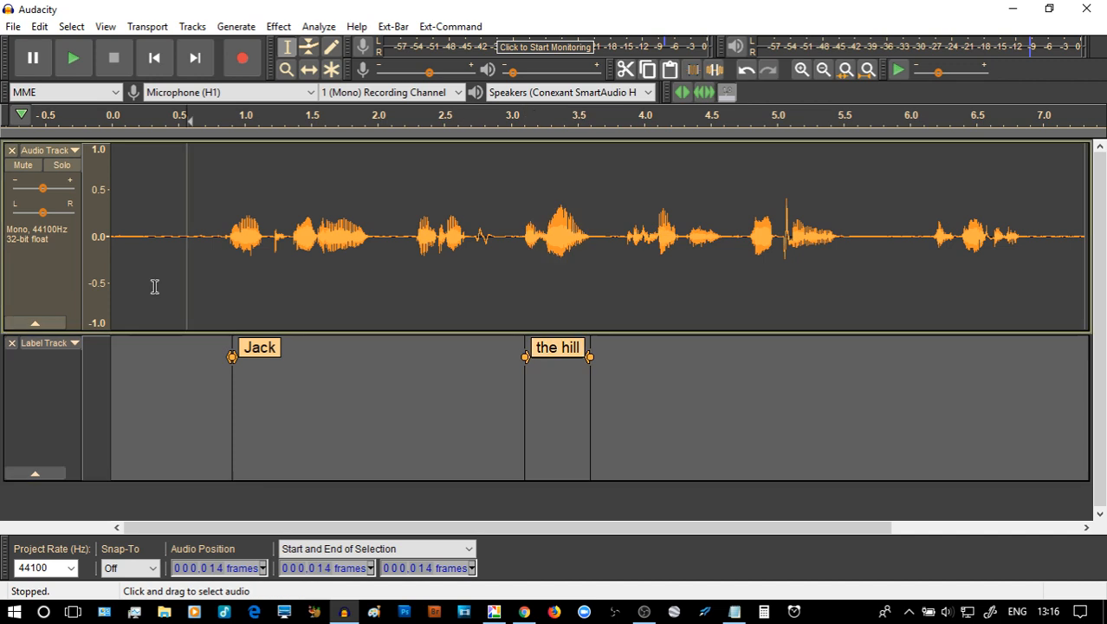
- Add a third label reading 'a pale' at about 4.9 s, then reach the Edit commands
left_click(71, 59)
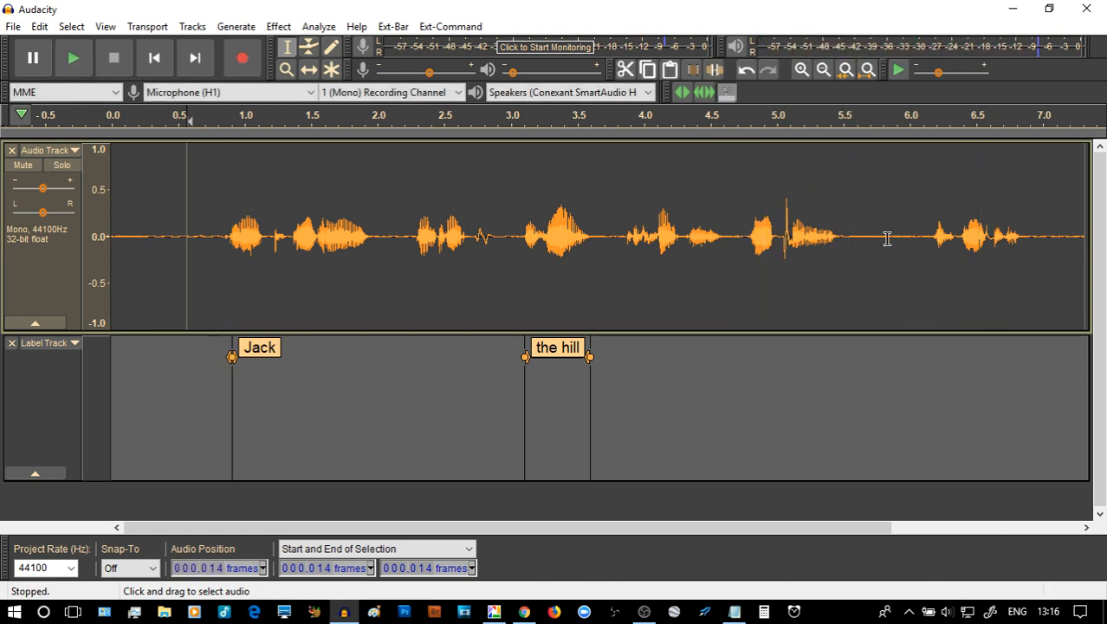
mouse_move(752, 357)
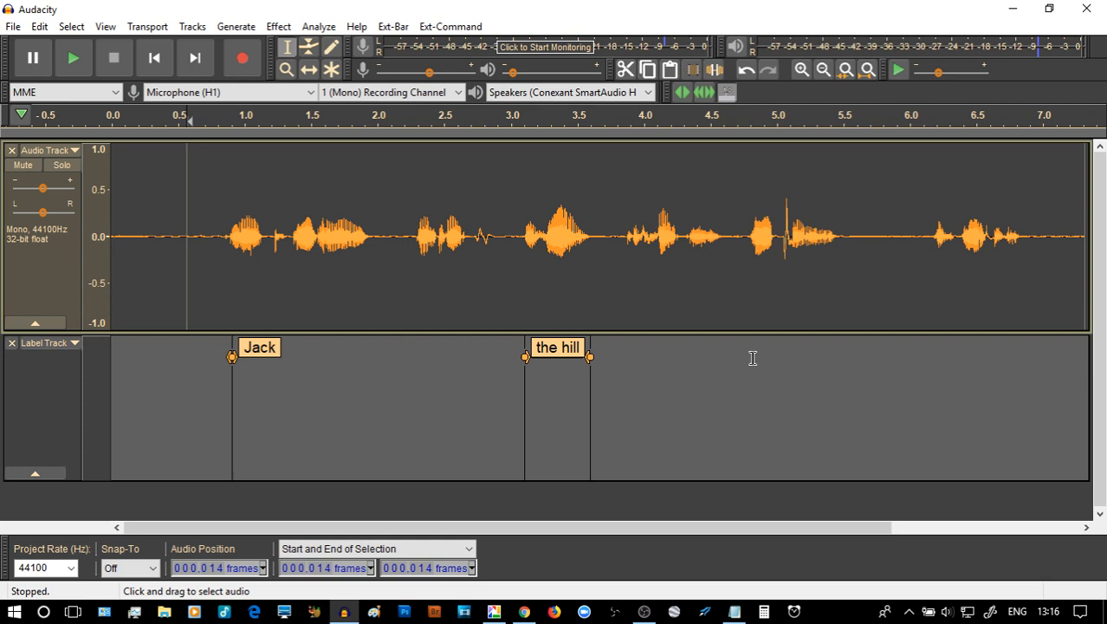
mouse_move(755, 359)
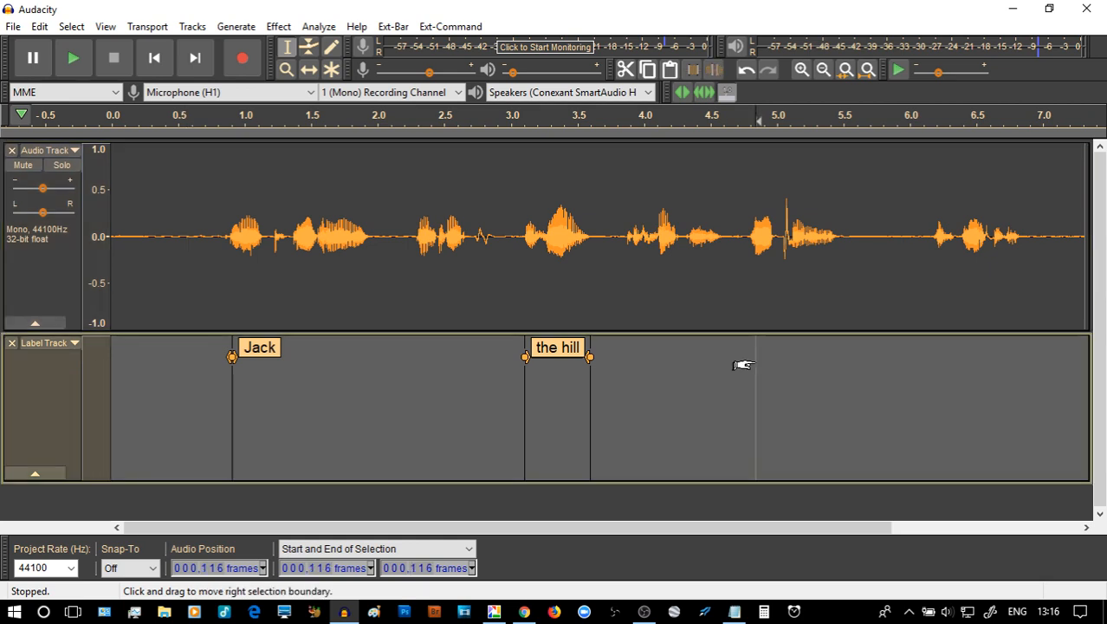
mouse_move(709, 374)
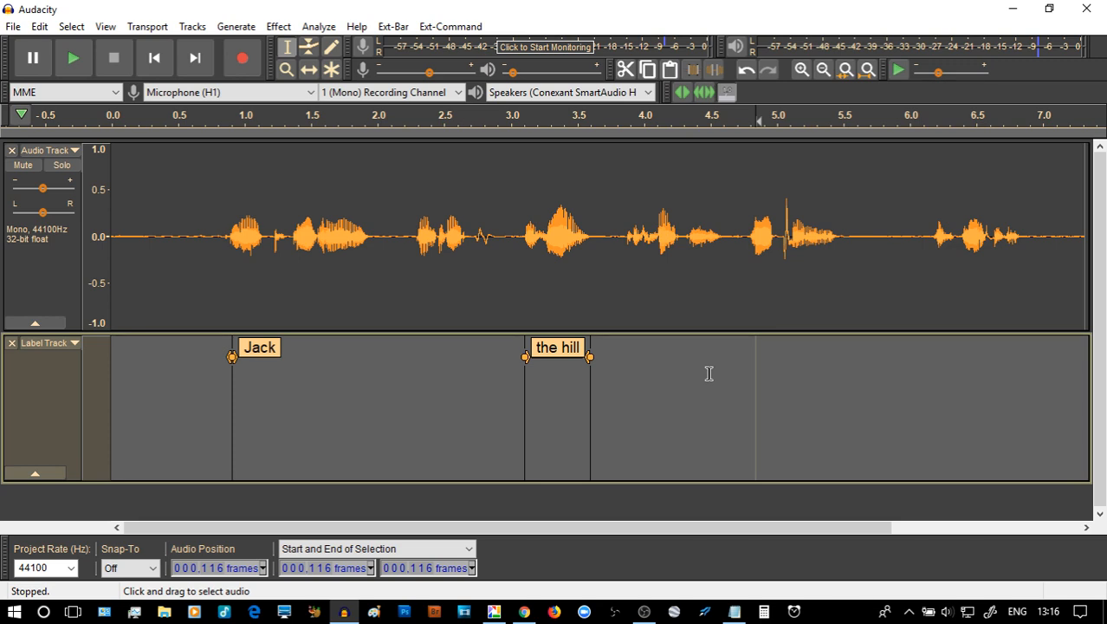
type("a")
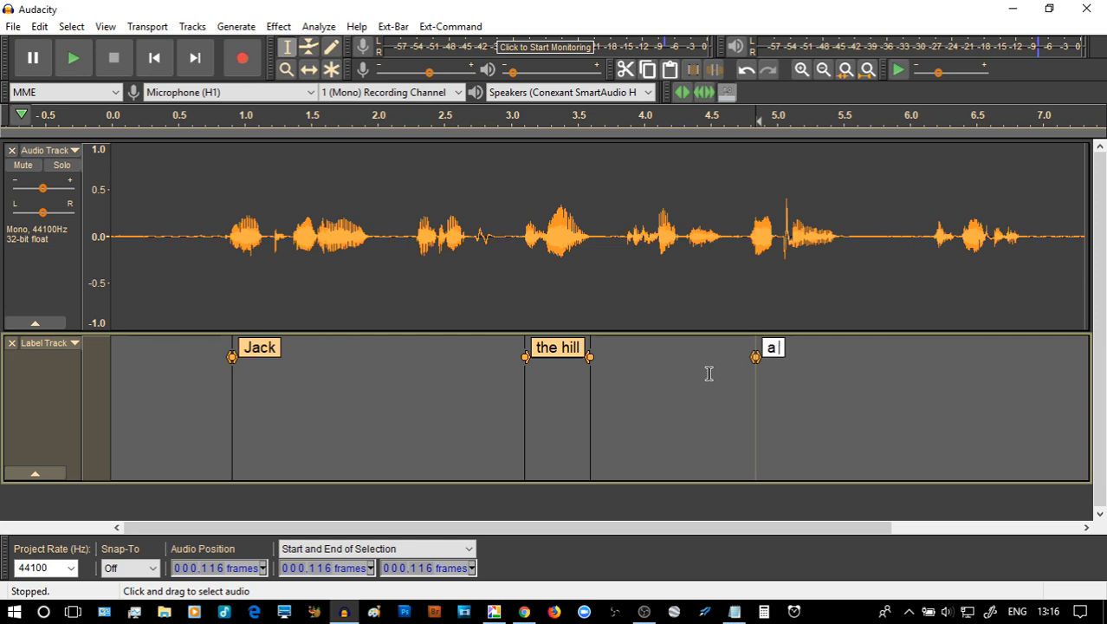
type("pale")
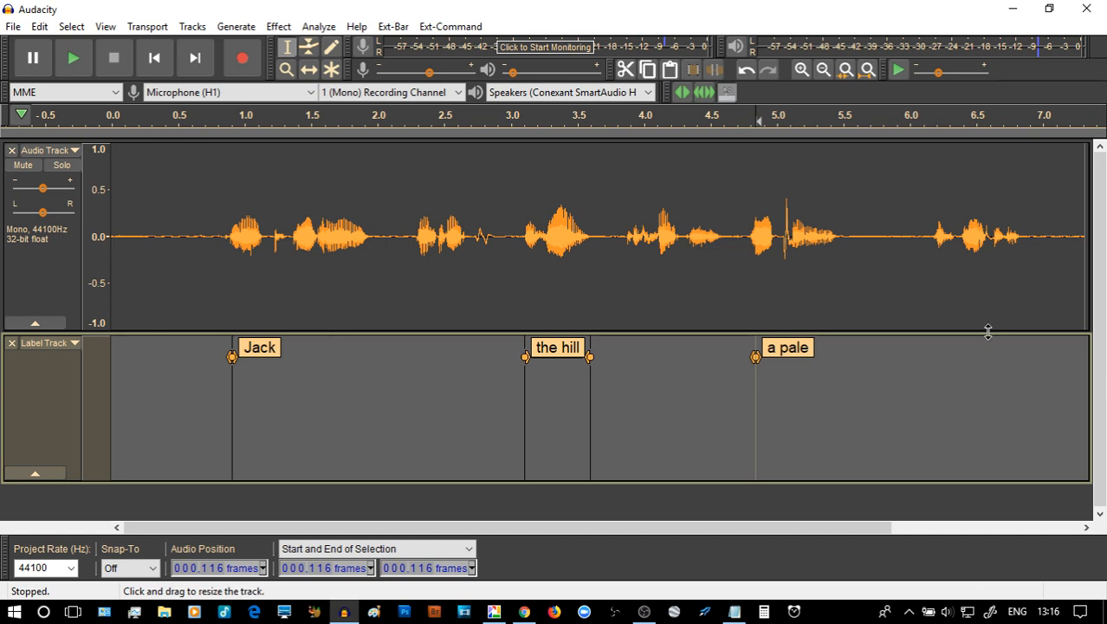
mouse_move(219, 288)
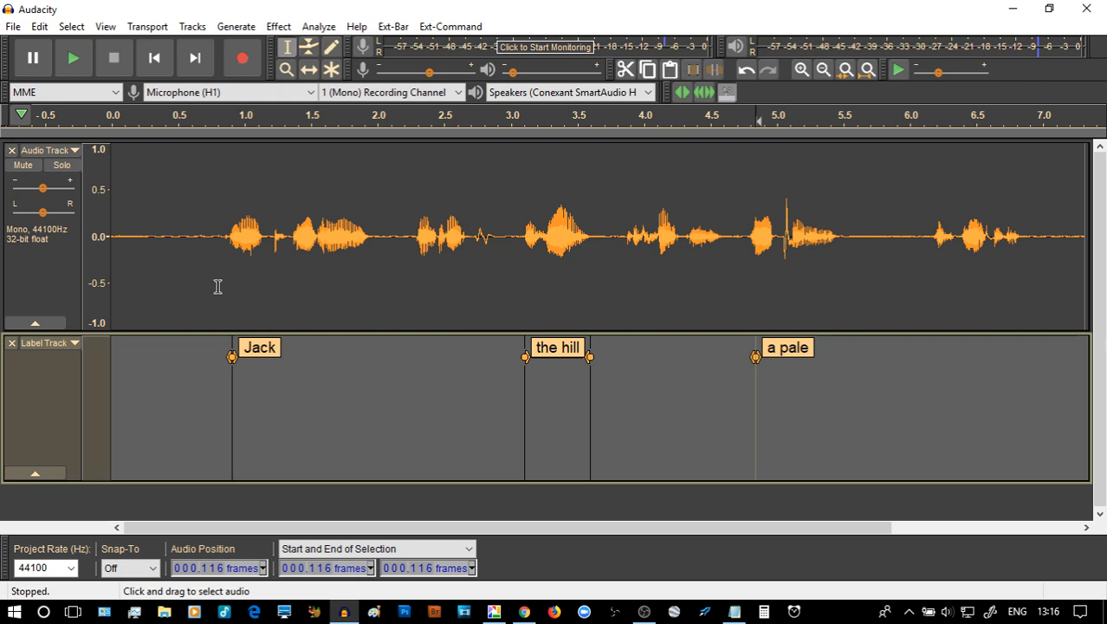
mouse_move(198, 273)
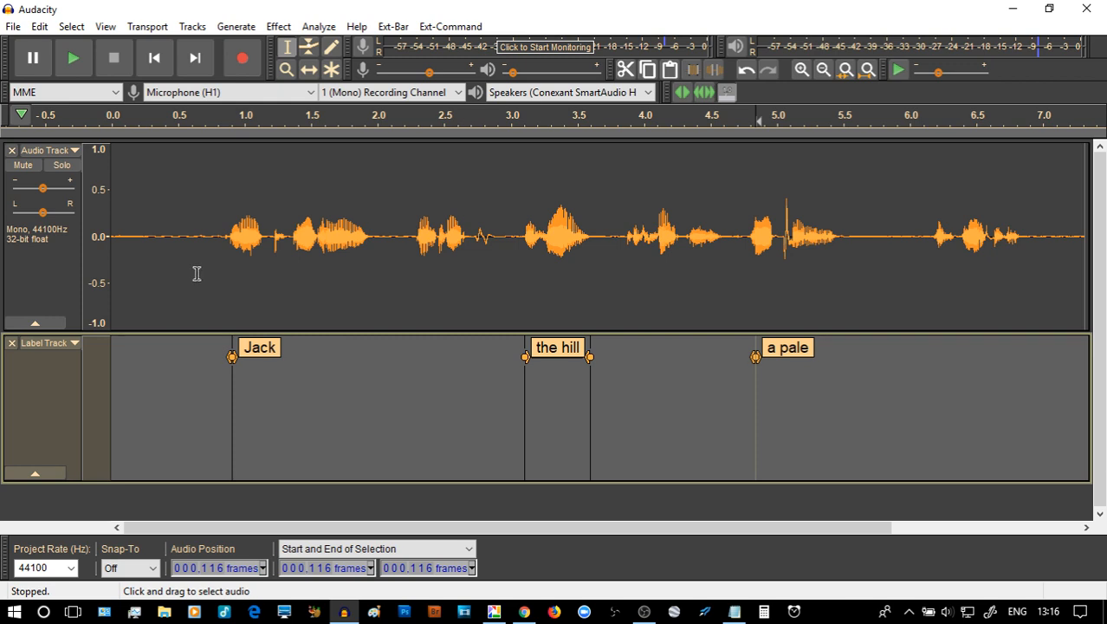
mouse_move(69, 55)
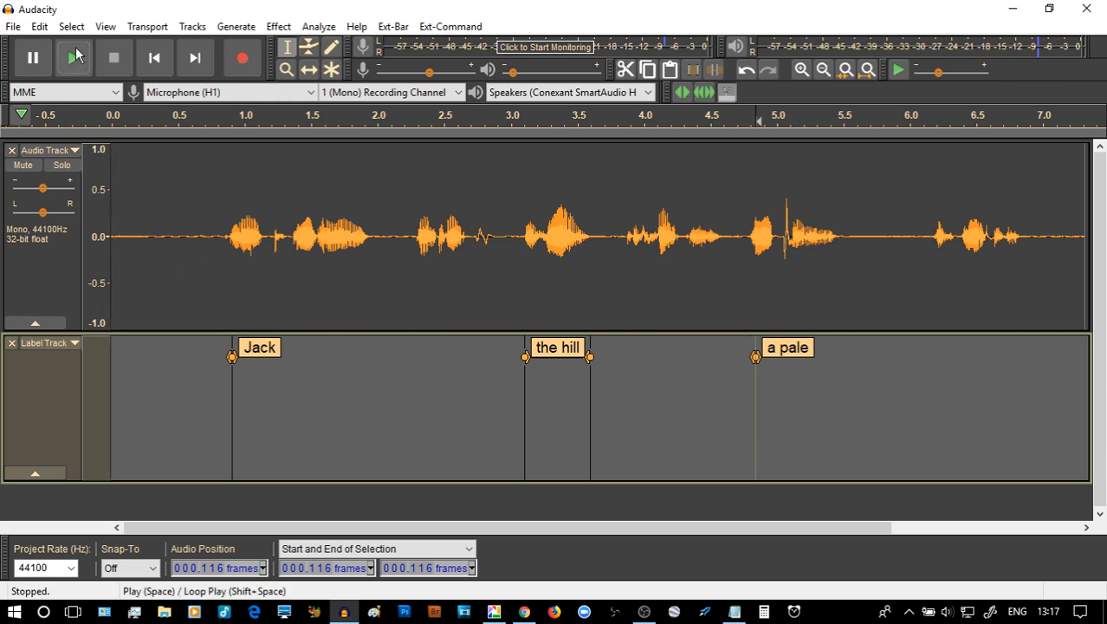
left_click(45, 26)
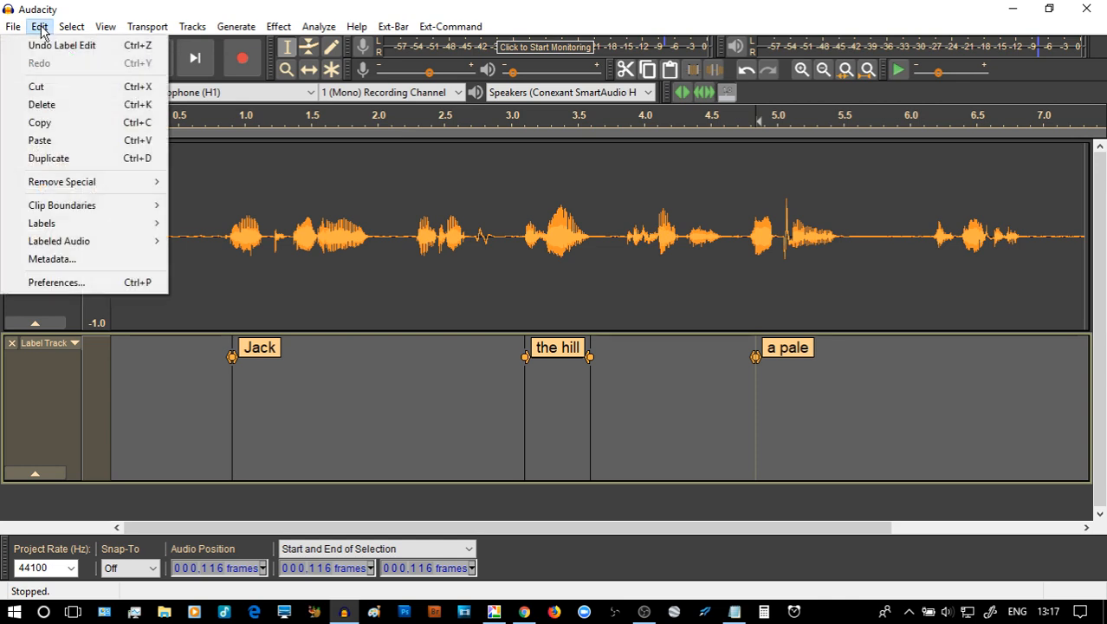
mouse_move(42, 221)
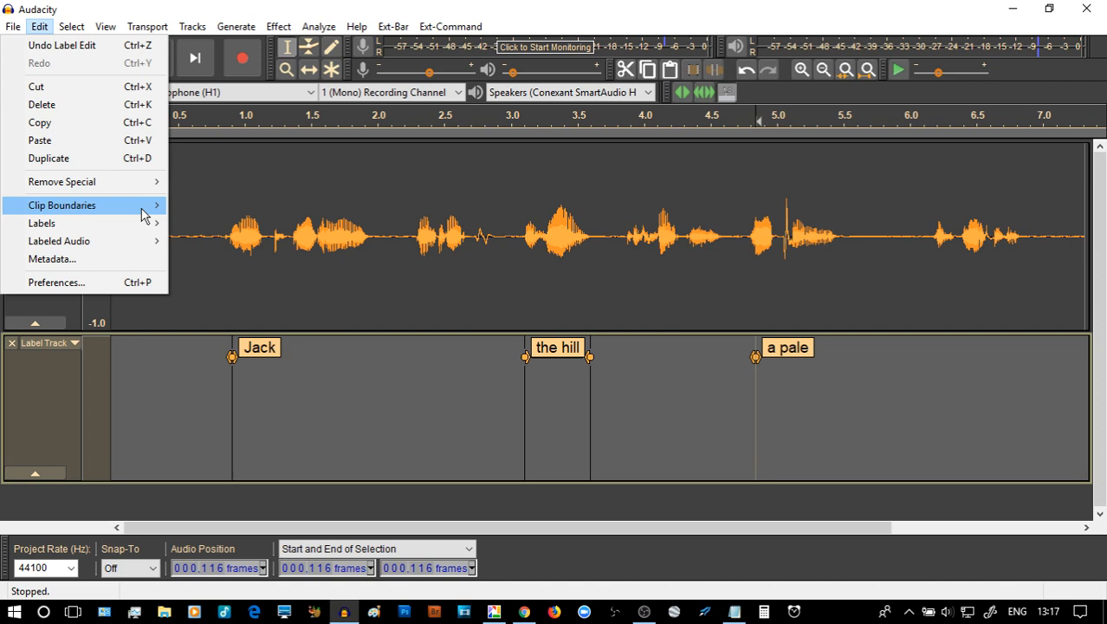
mouse_move(41, 222)
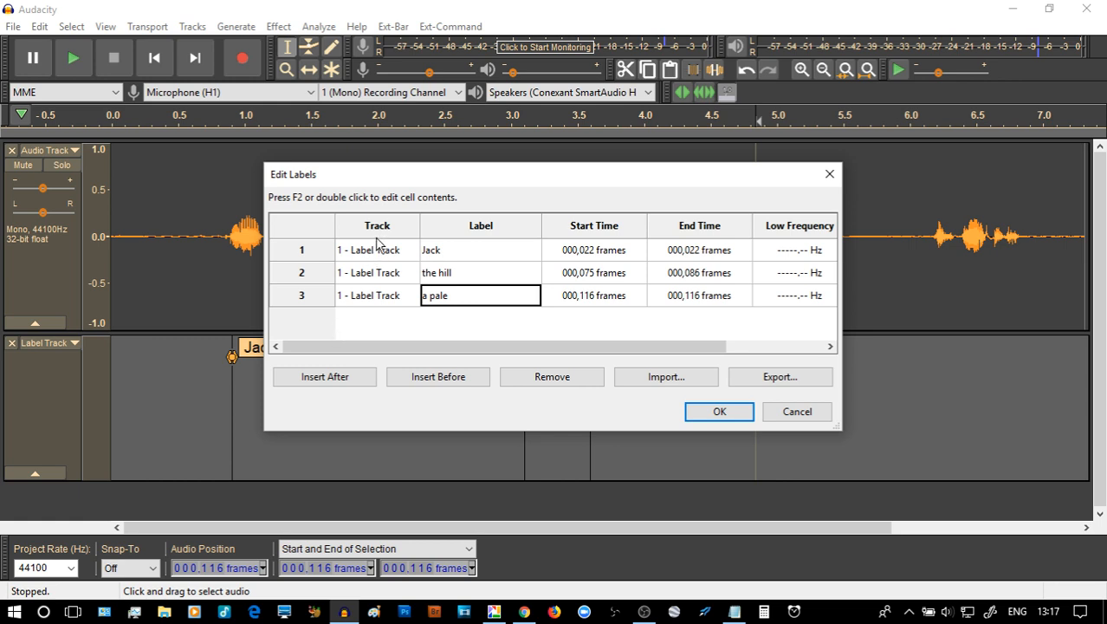
mouse_move(483, 260)
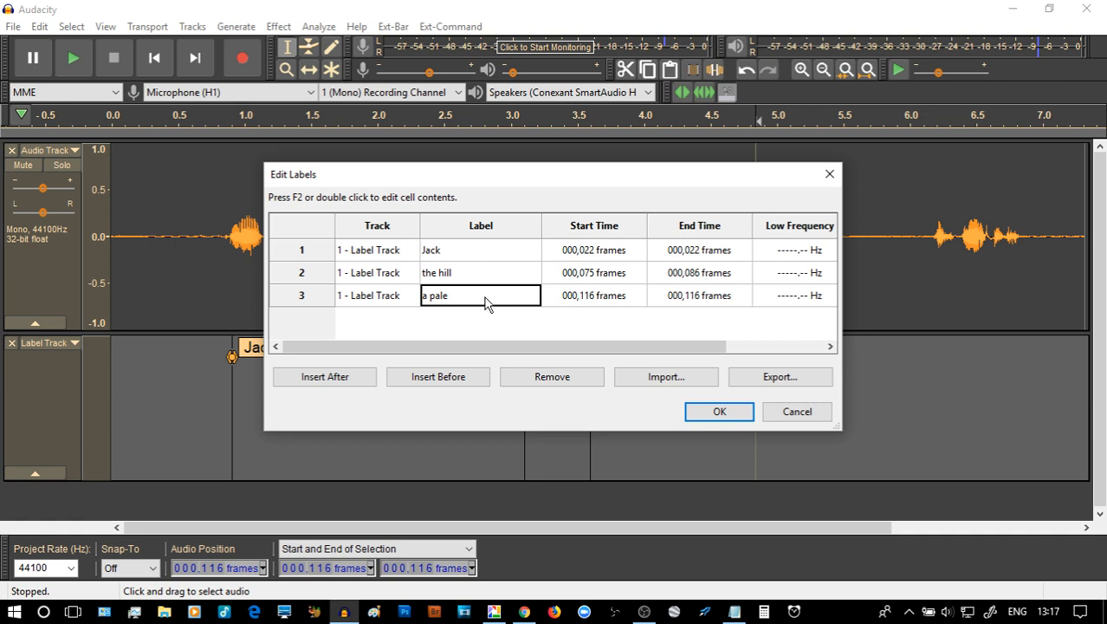
mouse_move(613, 367)
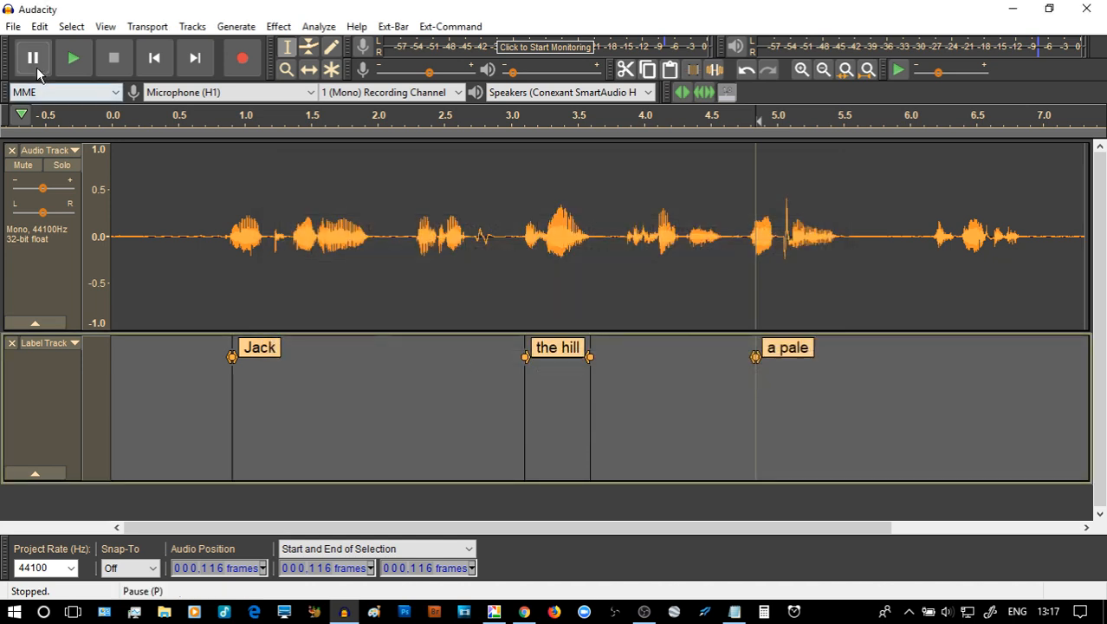
left_click(35, 26)
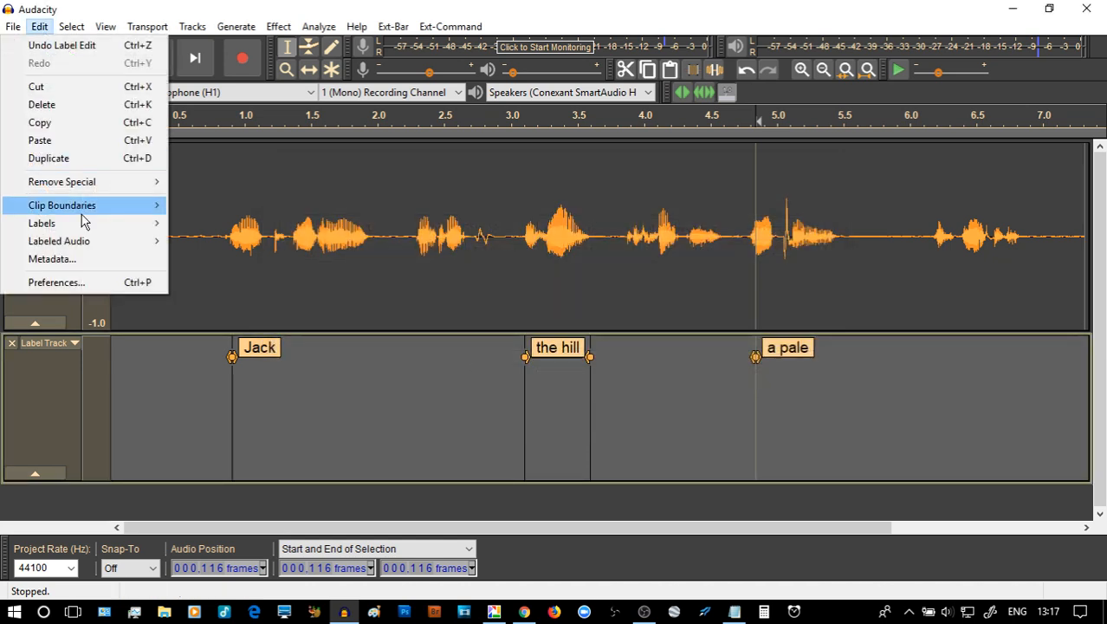
left_click(42, 222)
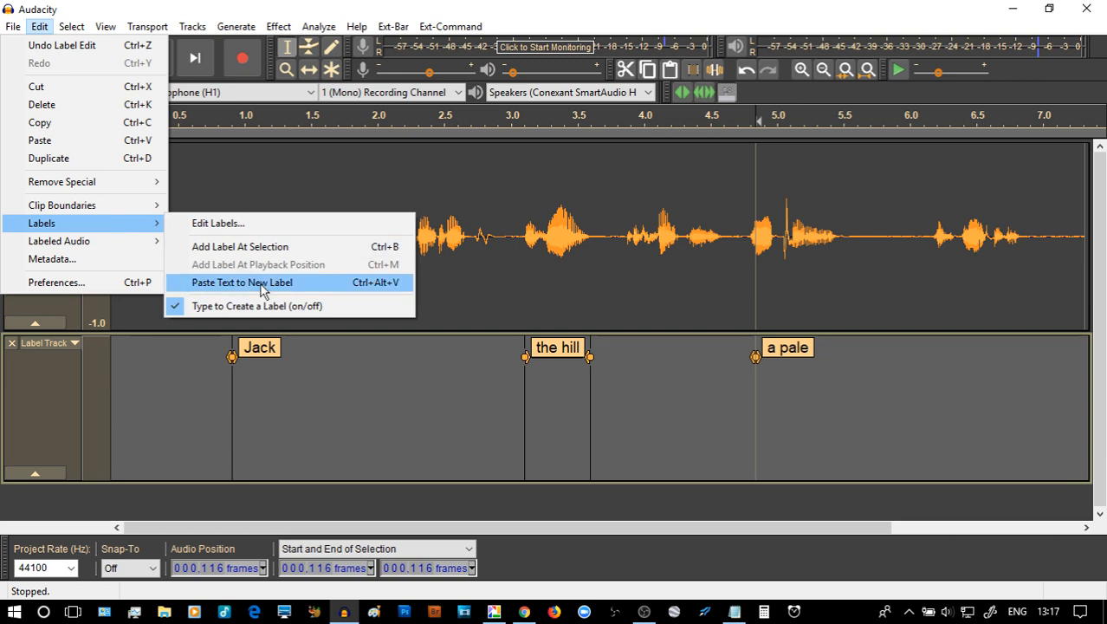
mouse_move(255, 313)
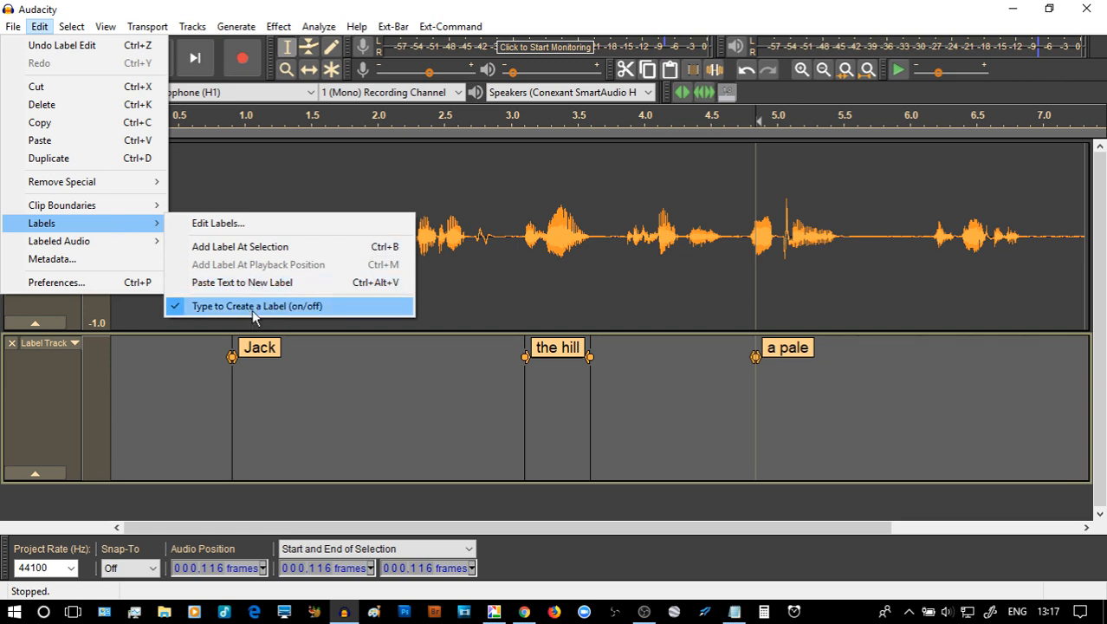
mouse_move(220, 367)
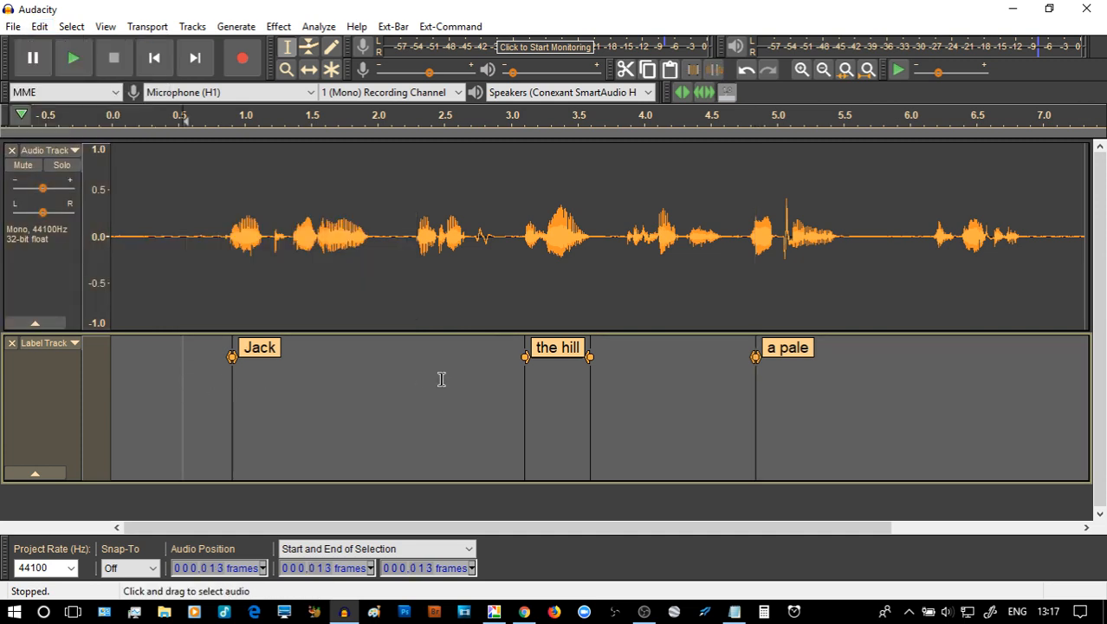
mouse_move(411, 385)
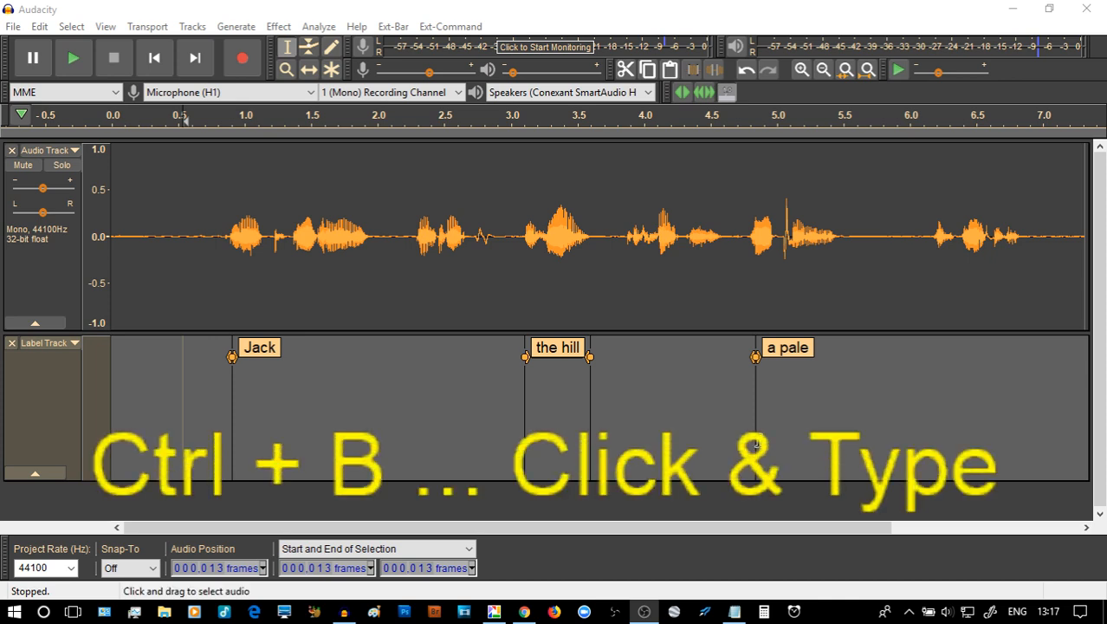
left_click(184, 25)
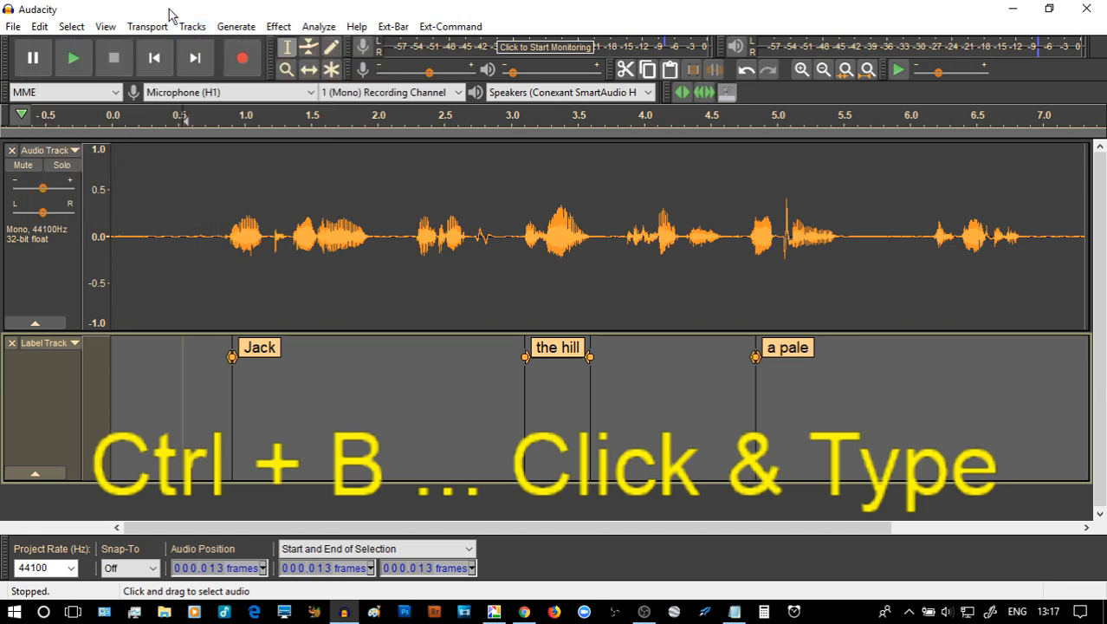
mouse_move(336, 246)
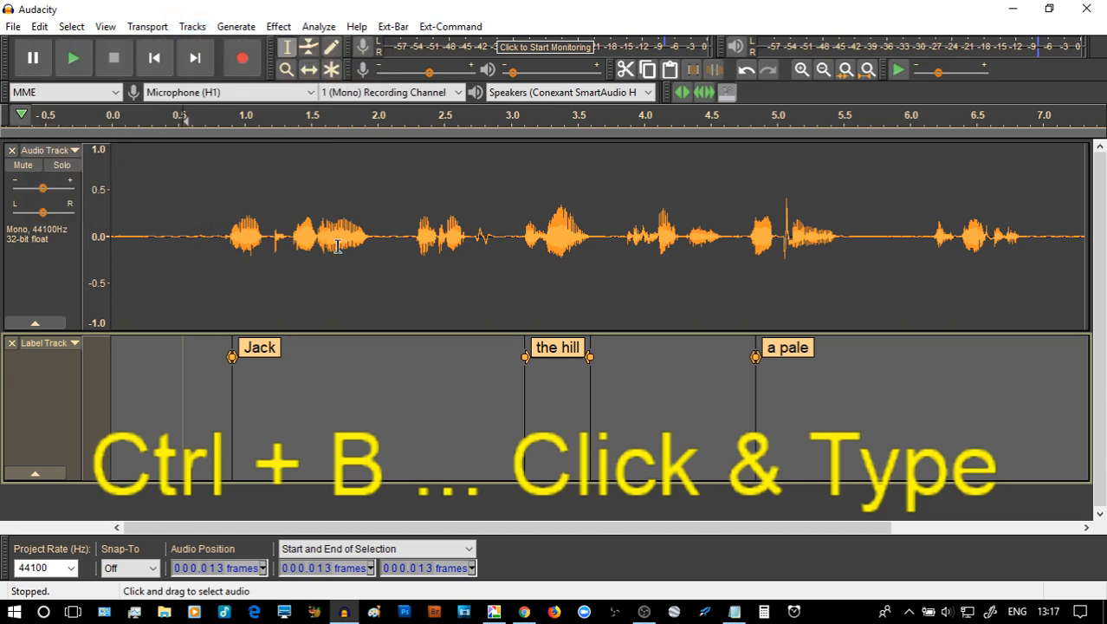